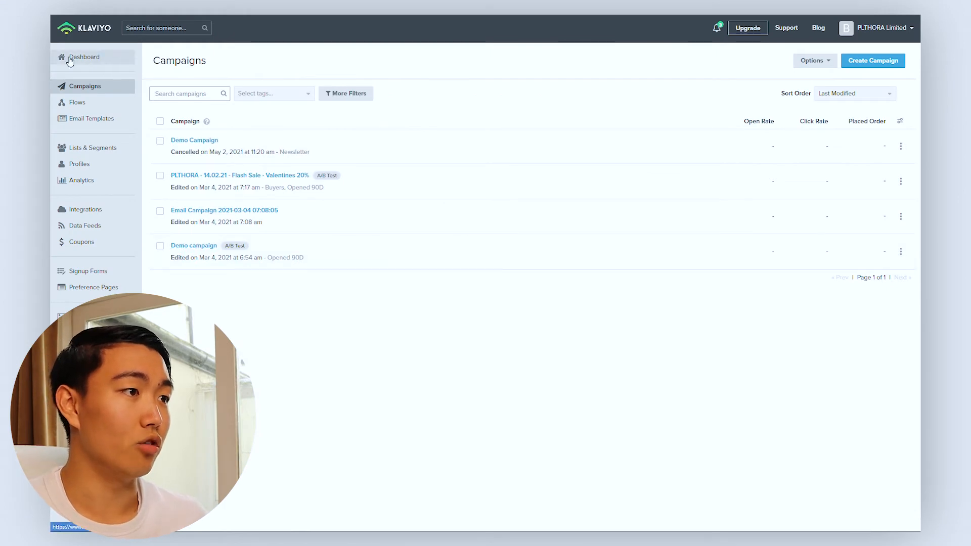
mouse_move(900, 146)
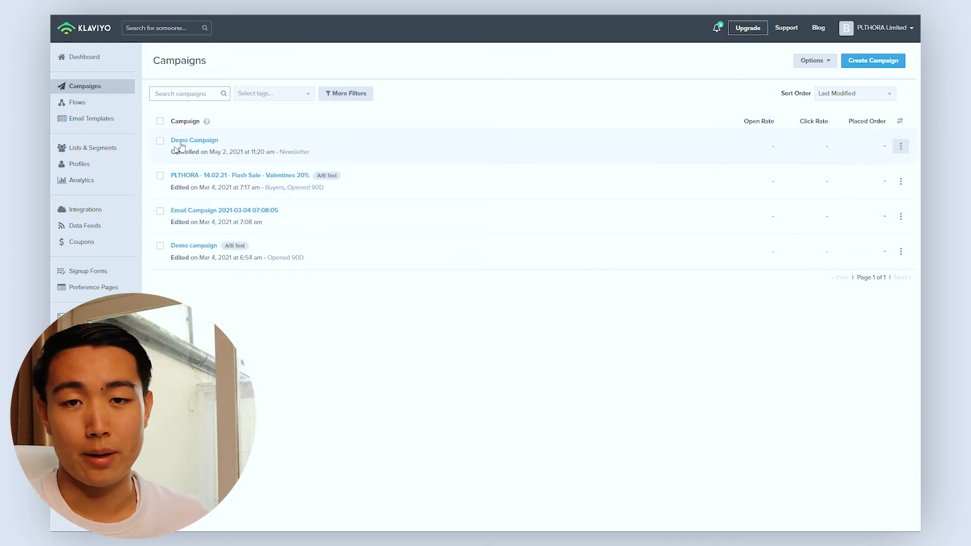
mouse_move(901, 145)
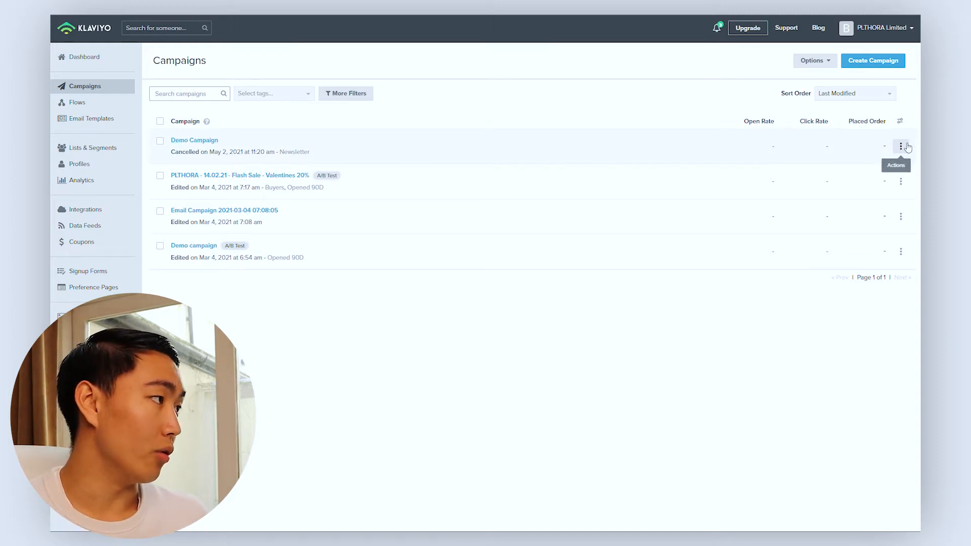
Clone Demo Campaign as 'Demo Campaign 1' for the Newsletter list
click(901, 147)
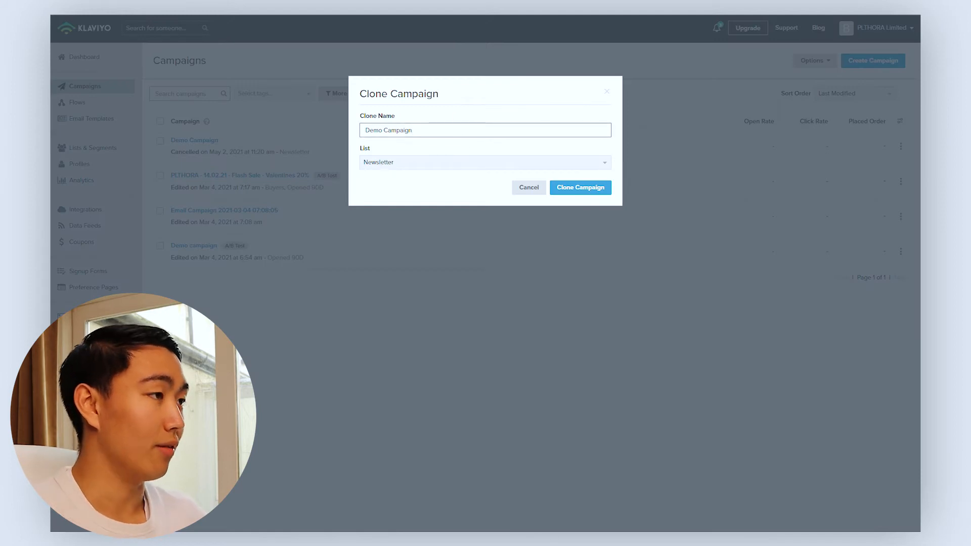
text(1)
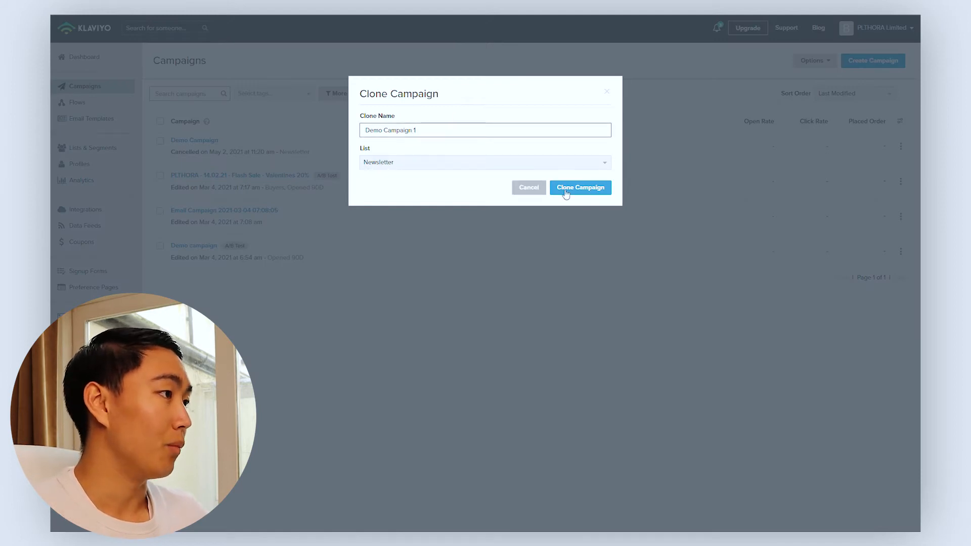
click(579, 187)
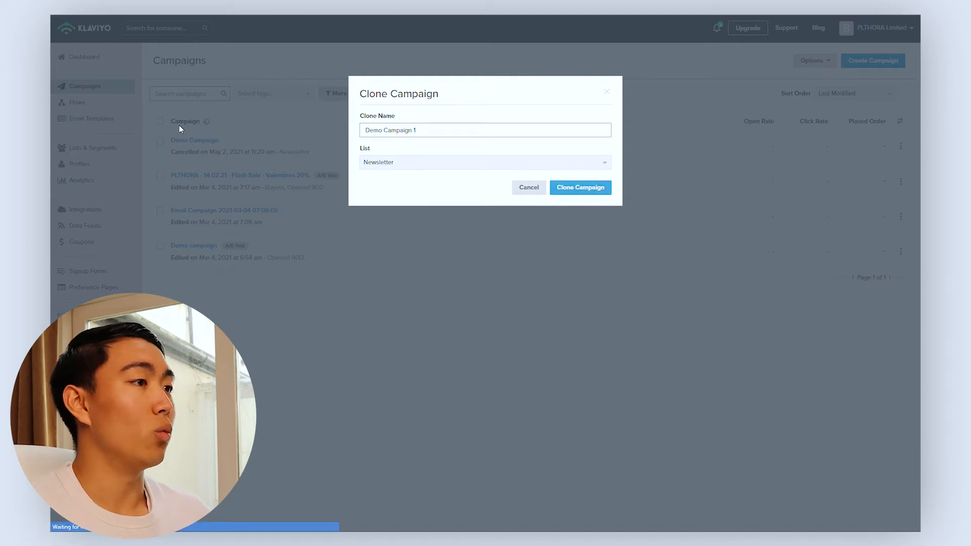
Advance Demo Campaign 1 from recipients through content to the review page
click(579, 187)
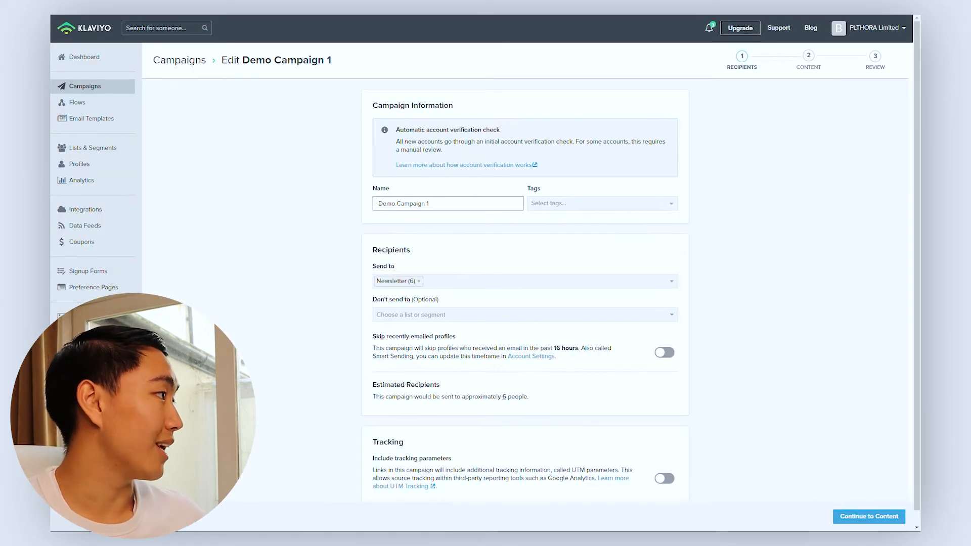
mouse_move(684, 166)
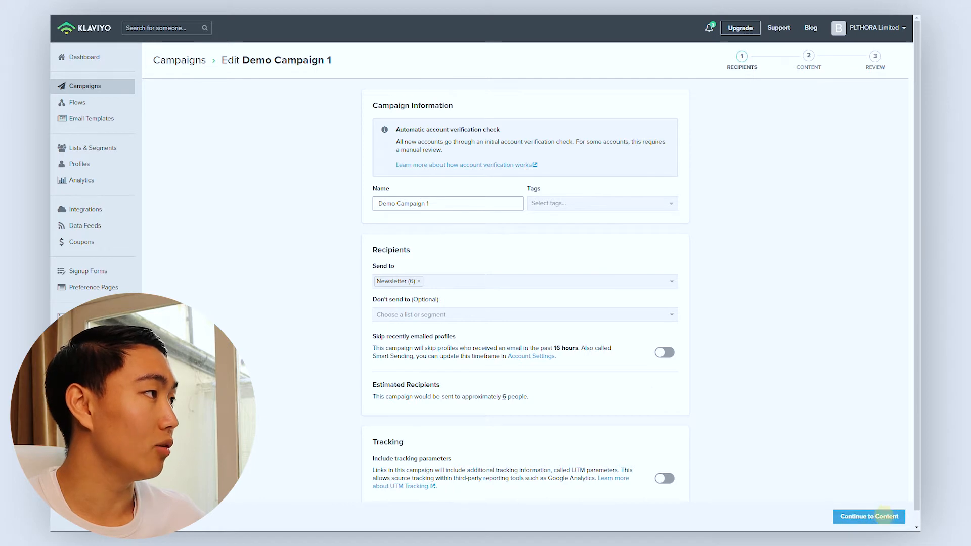
click(868, 517)
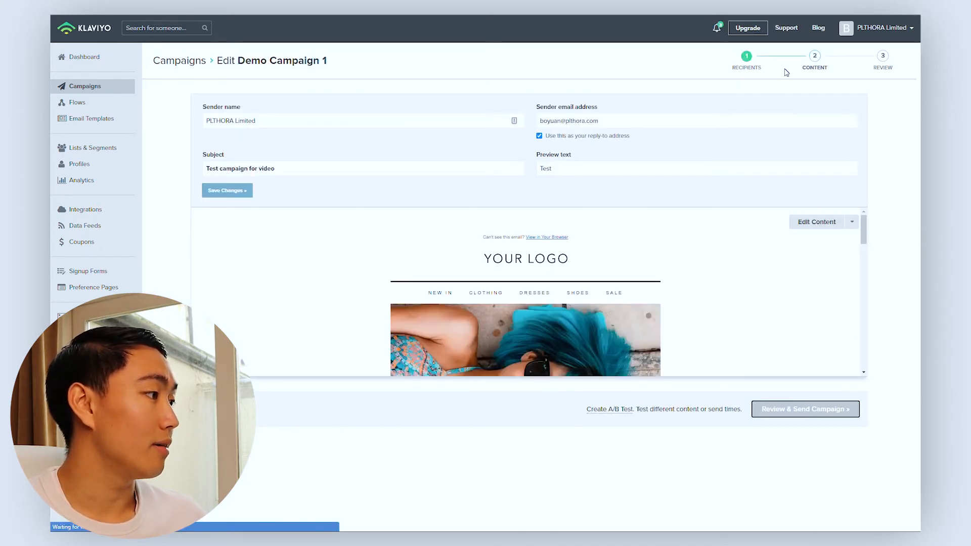
click(804, 409)
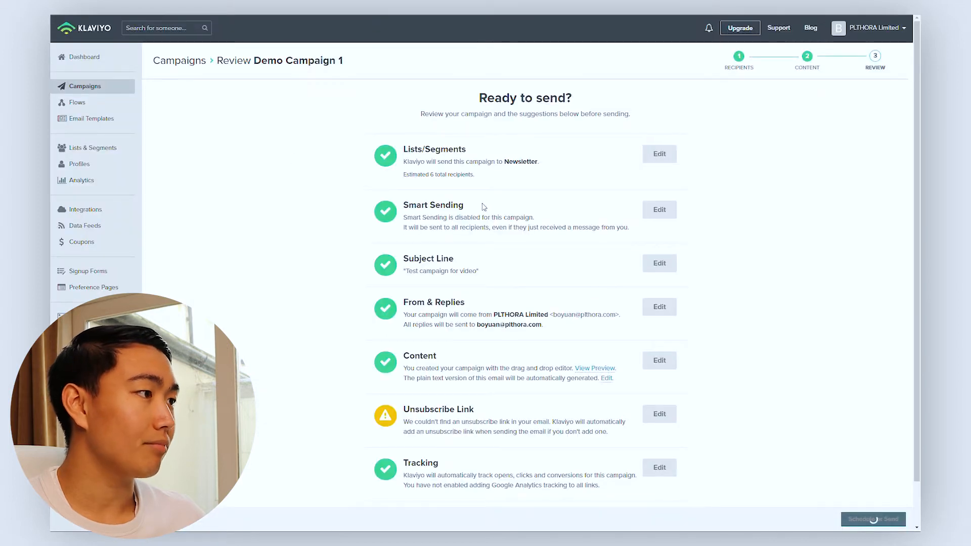
Schedule Demo Campaign 1 for May 4, 2021 at 8am, then open Lists & Segments
click(872, 519)
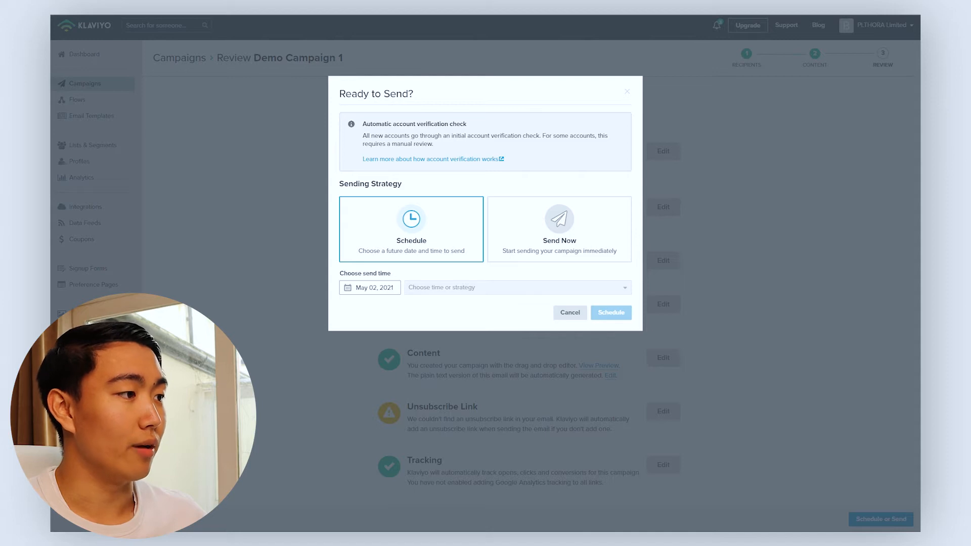
click(369, 287)
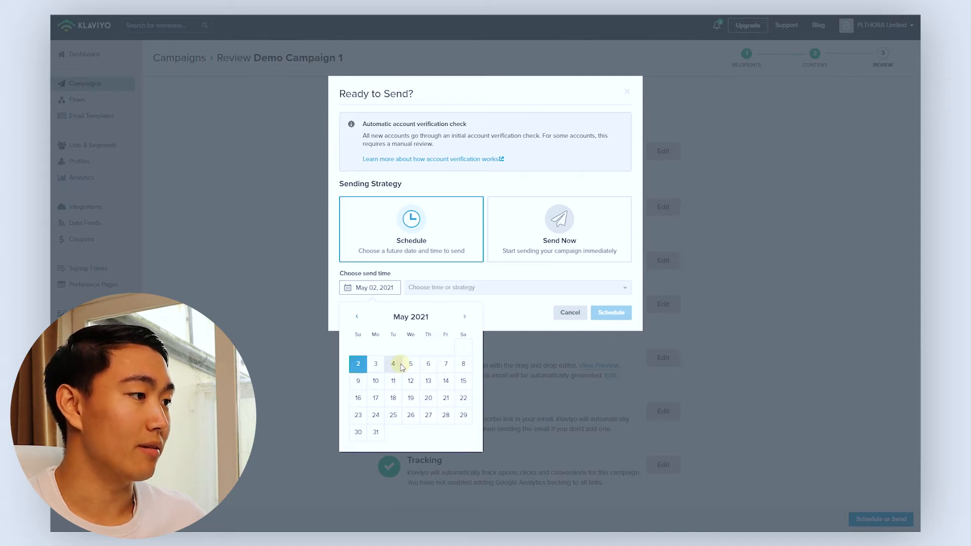
click(393, 364)
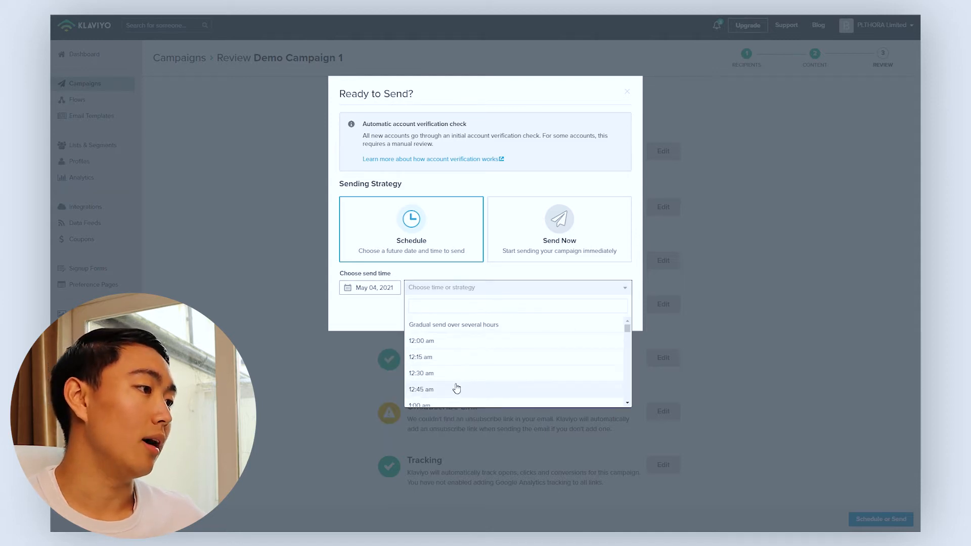
text(8am)
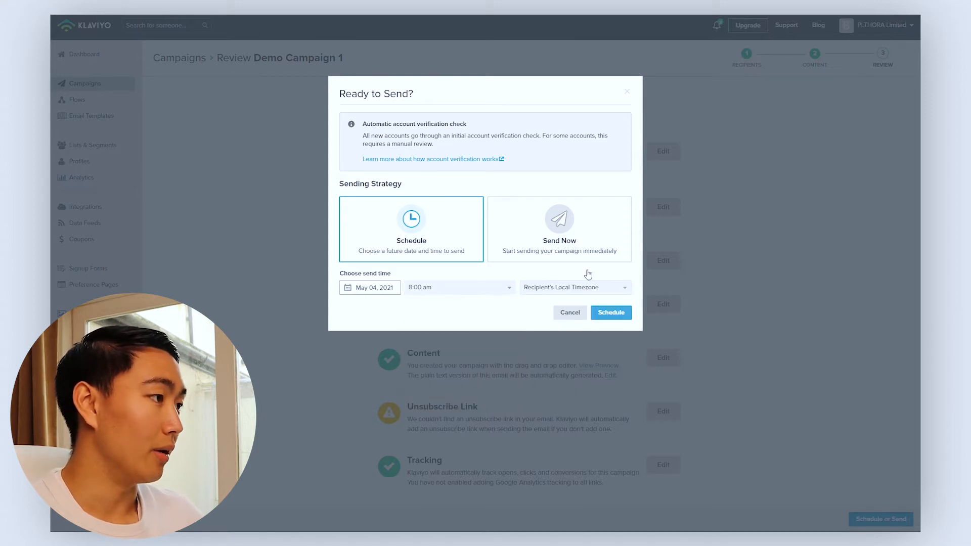
click(609, 312)
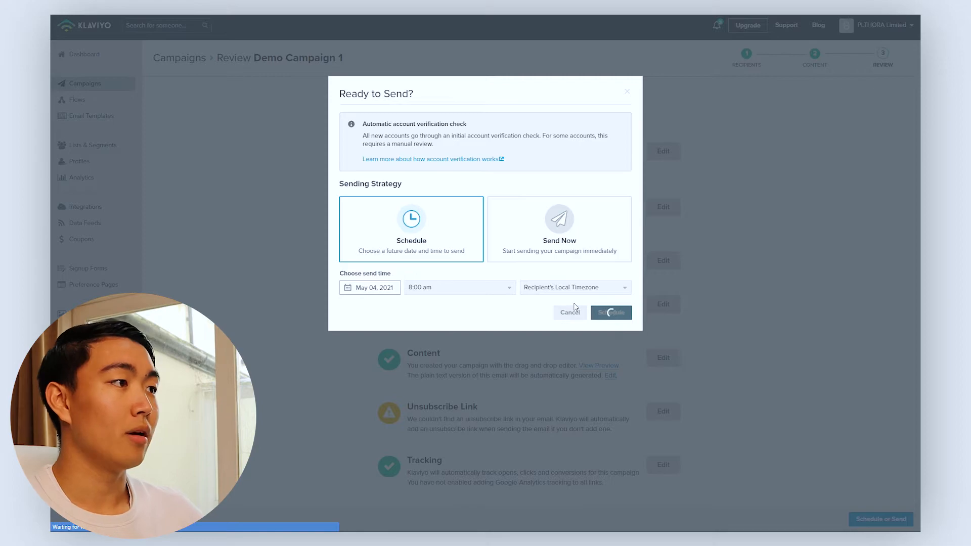
click(610, 312)
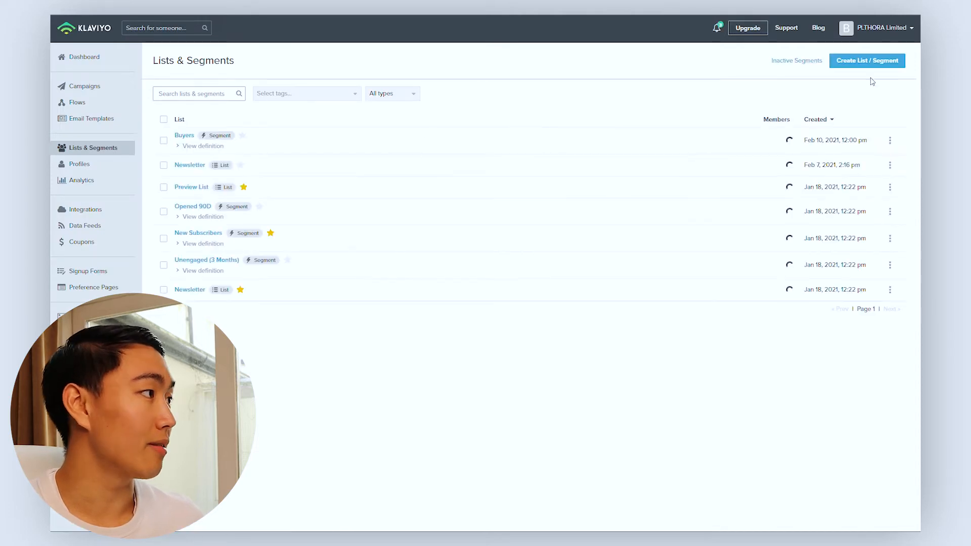
Create a new segment and name it 'Demo Campaign Booster Exclusion'
click(866, 60)
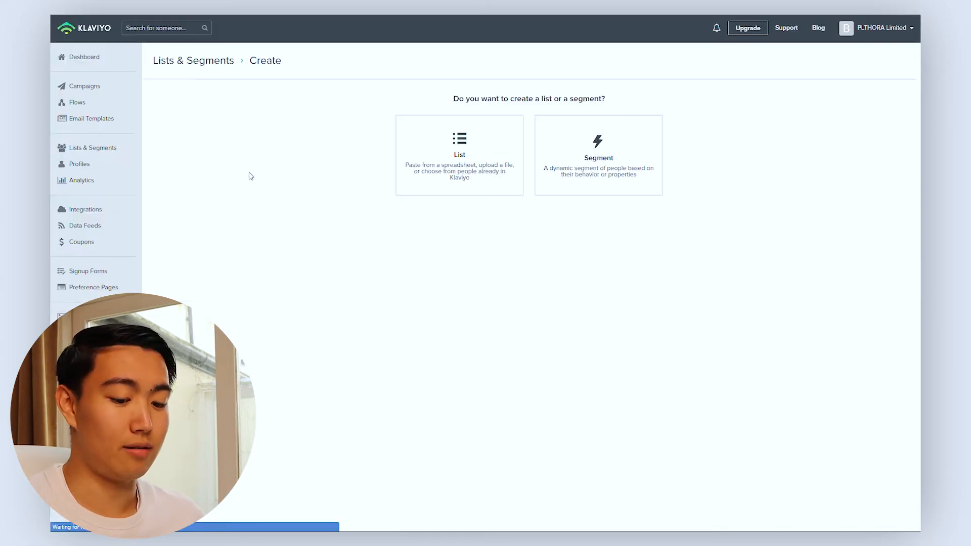
click(597, 155)
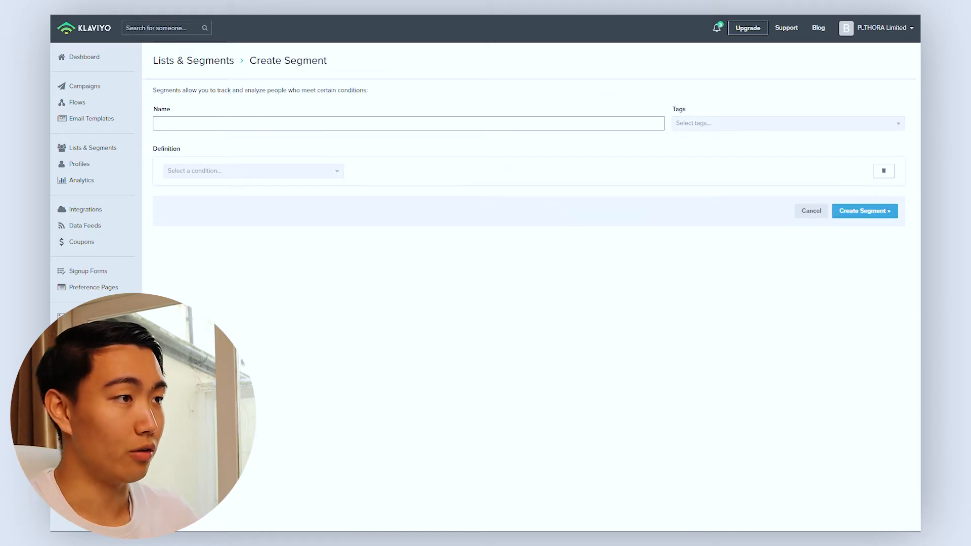
text(Demo Campaign B)
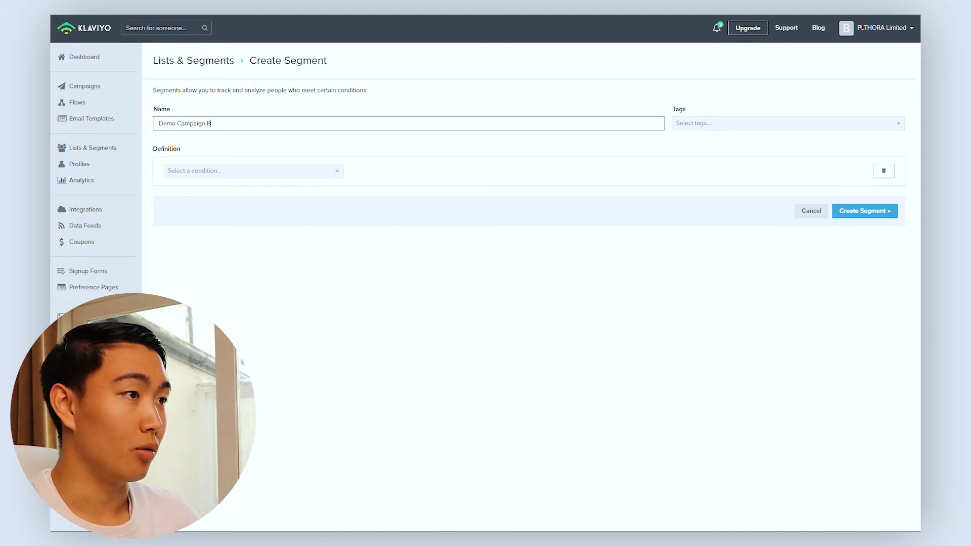
text(oost)
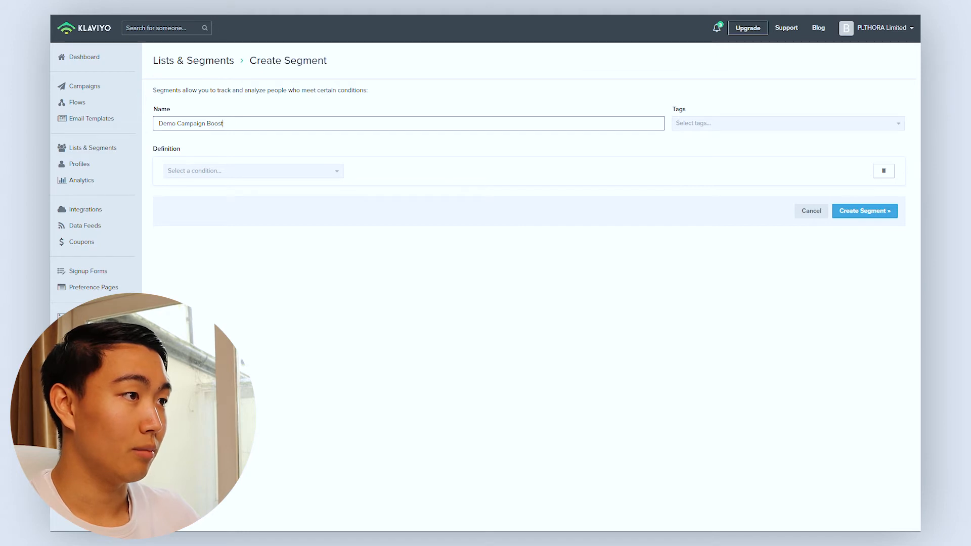
text(er Exclusv)
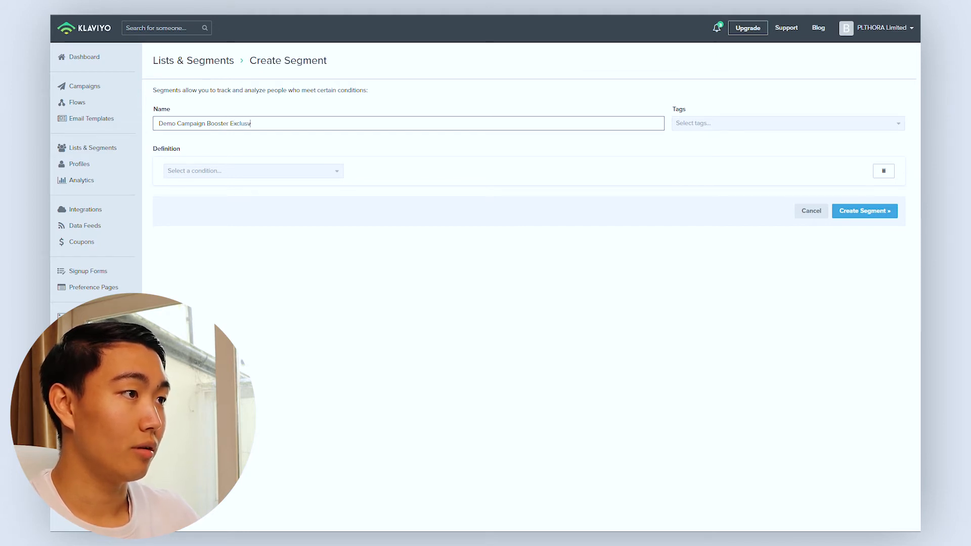
text(ion)
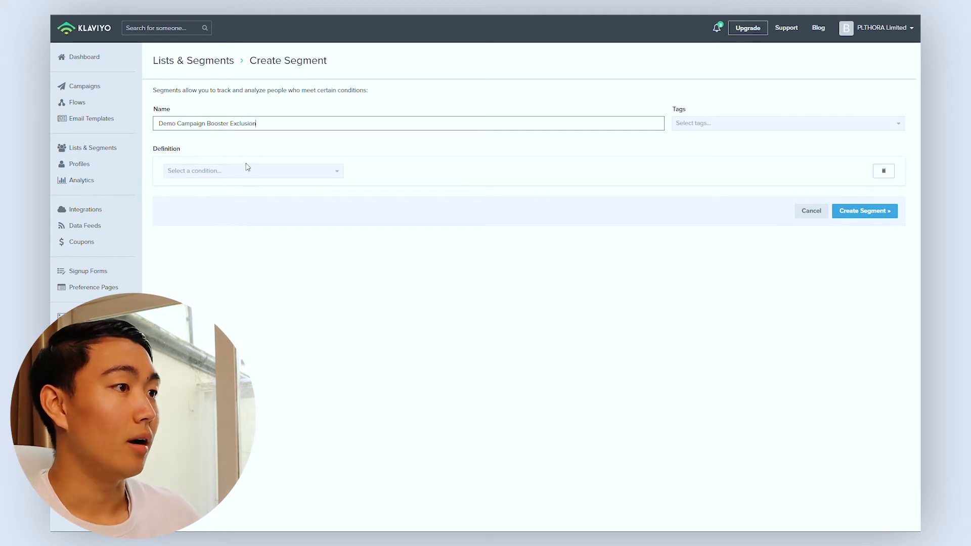
Add the condition Opened Email at least once where Campaign Name equals 'Demo Campaign 1'
click(252, 170)
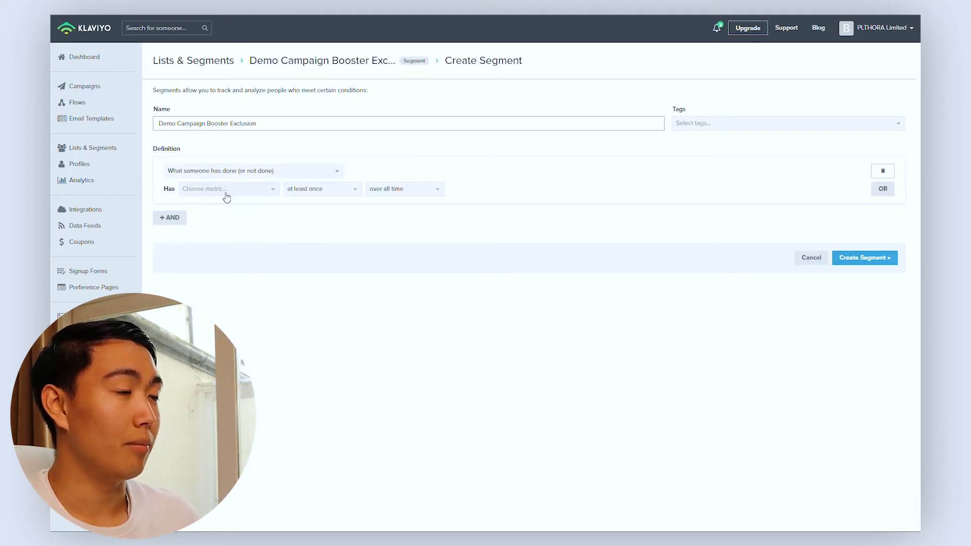
text(open)
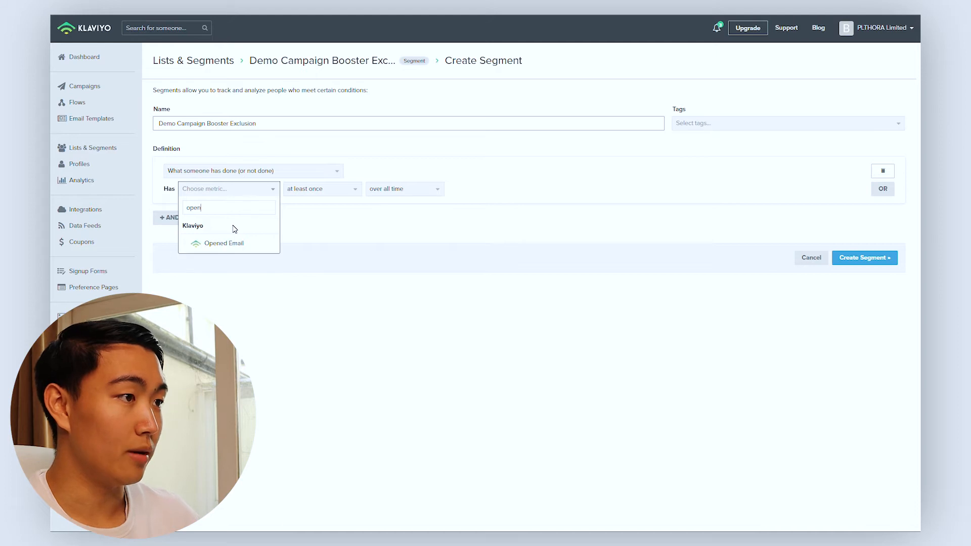
click(223, 242)
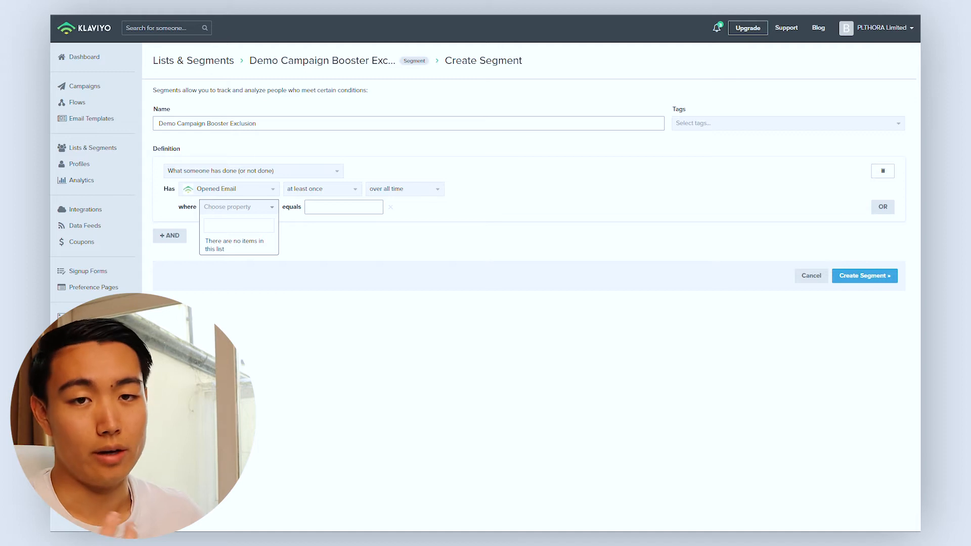
text(C)
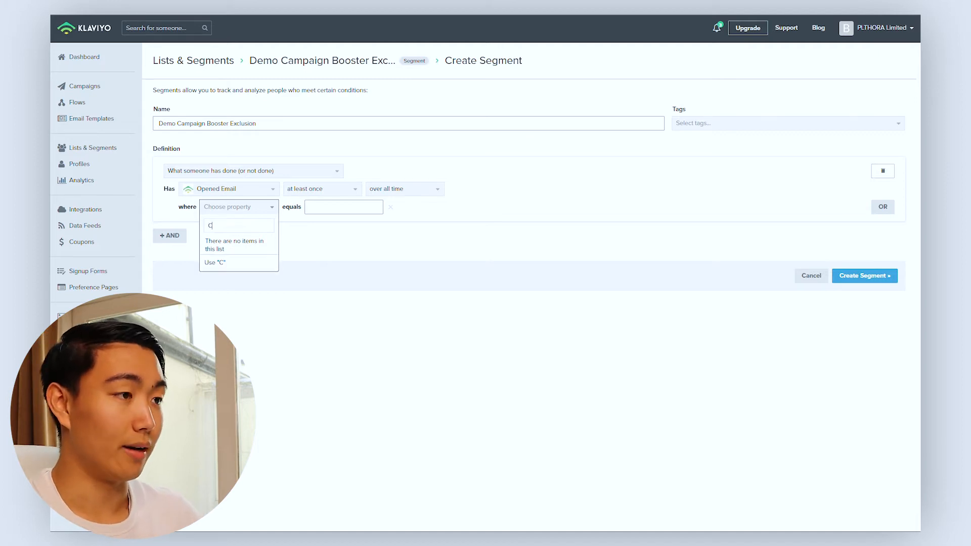
text(ampaign N)
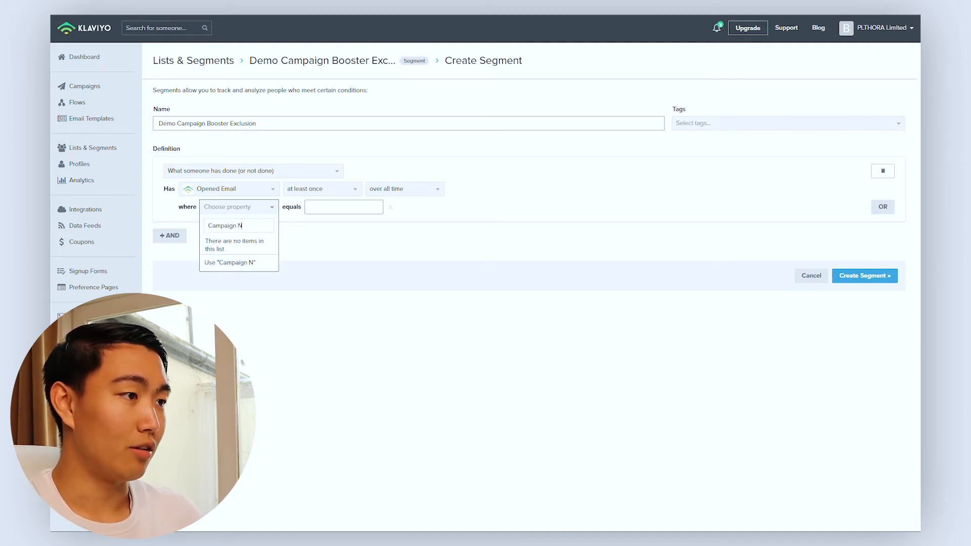
text(ame)
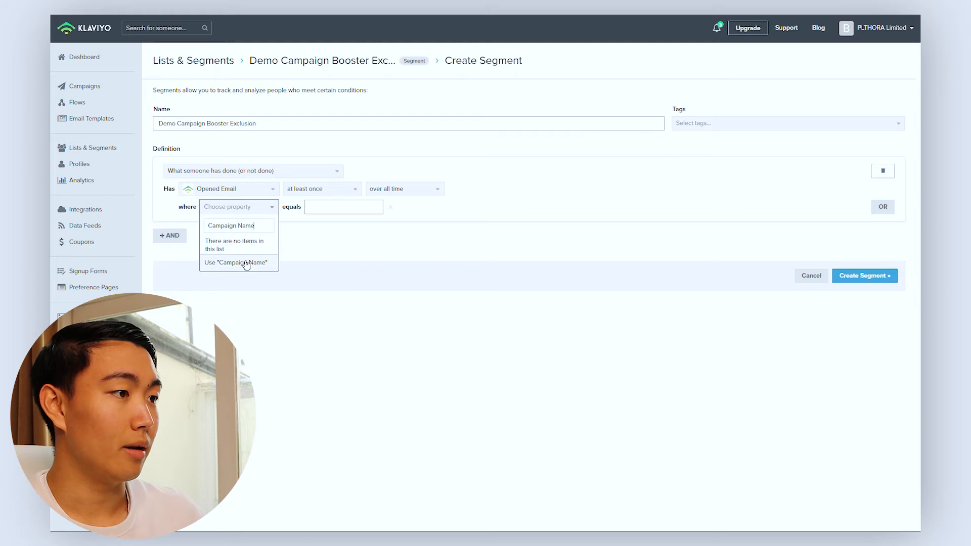
click(237, 262)
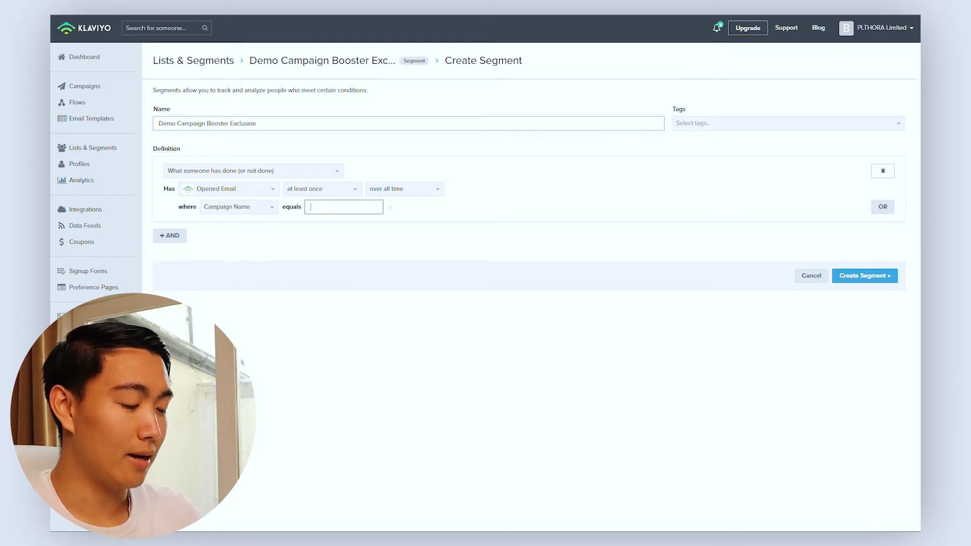
text(Demo Campaign 1)
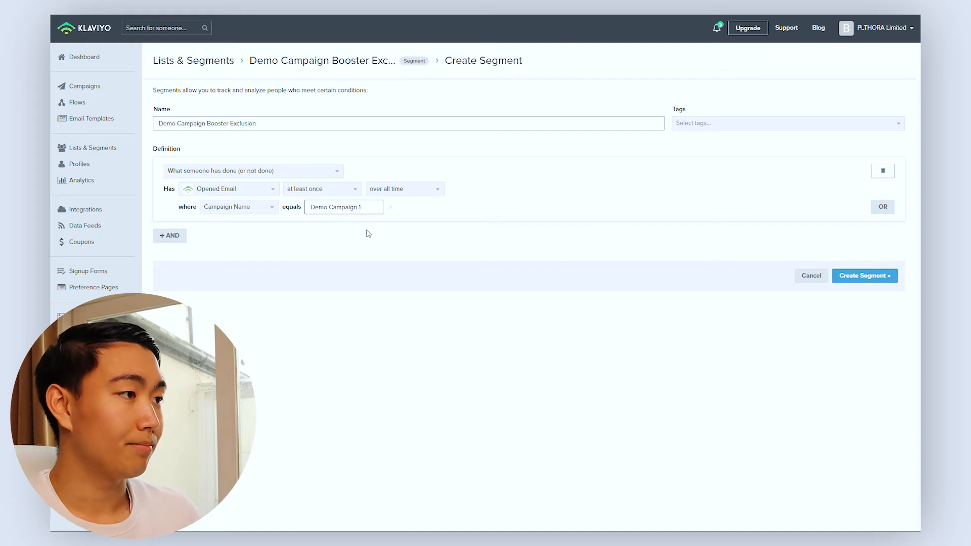
triple_click(343, 207)
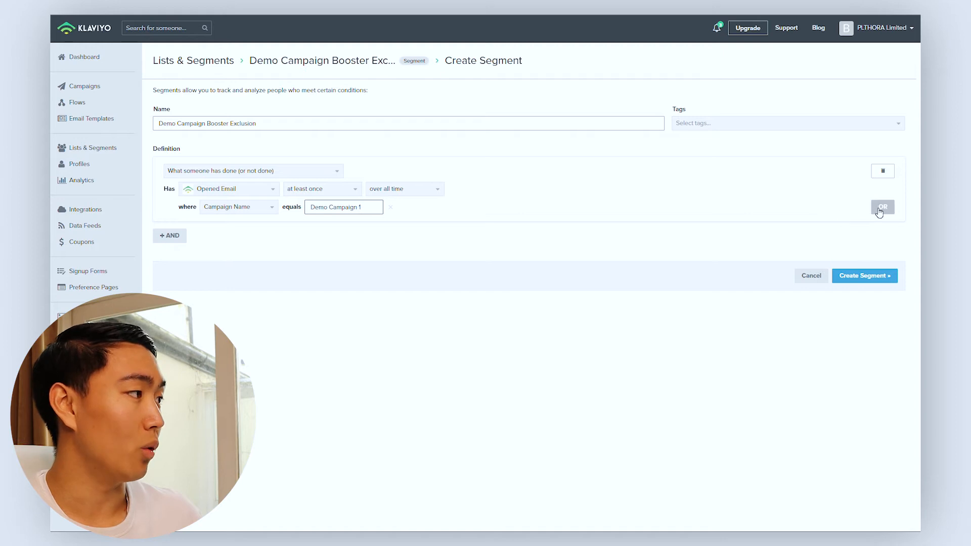
Add an OR condition on Clicked Email with a new filter
click(882, 207)
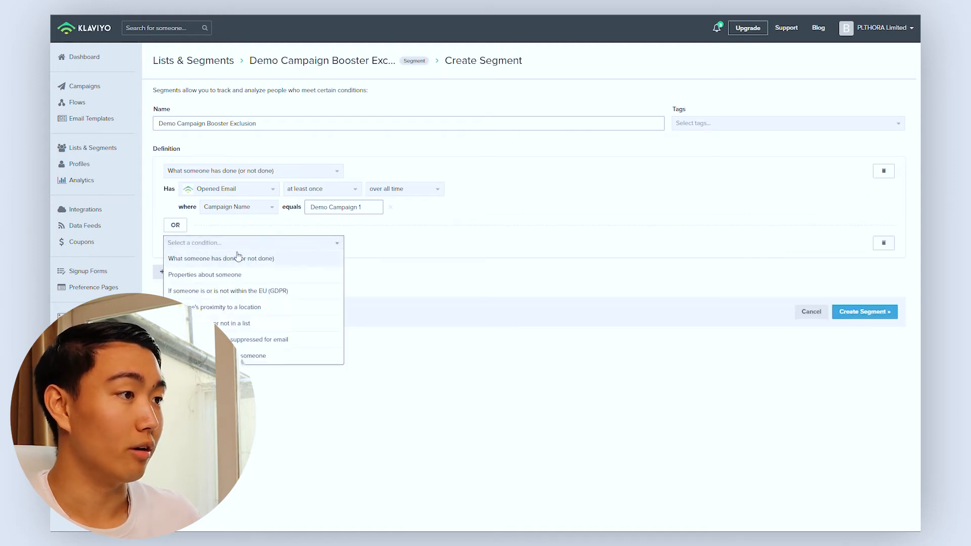
click(221, 258)
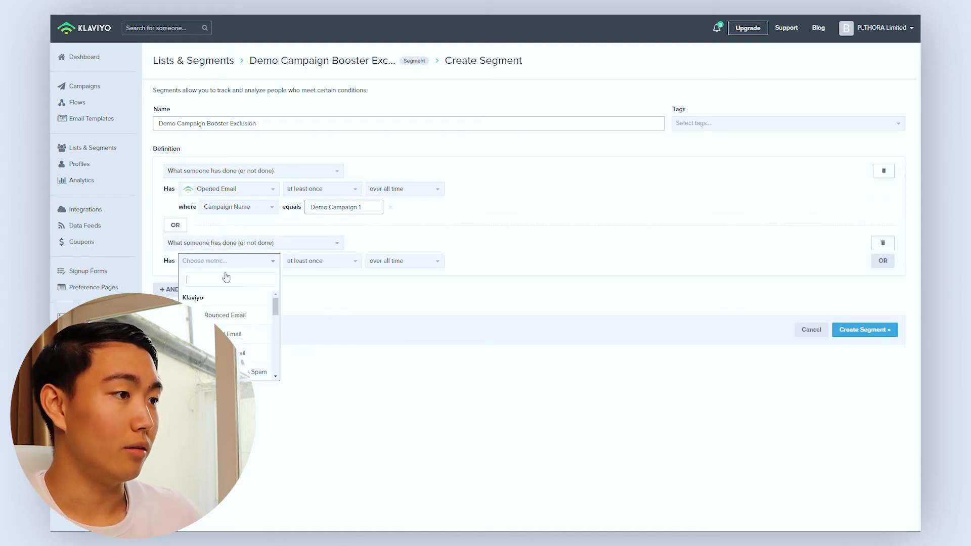
text(click)
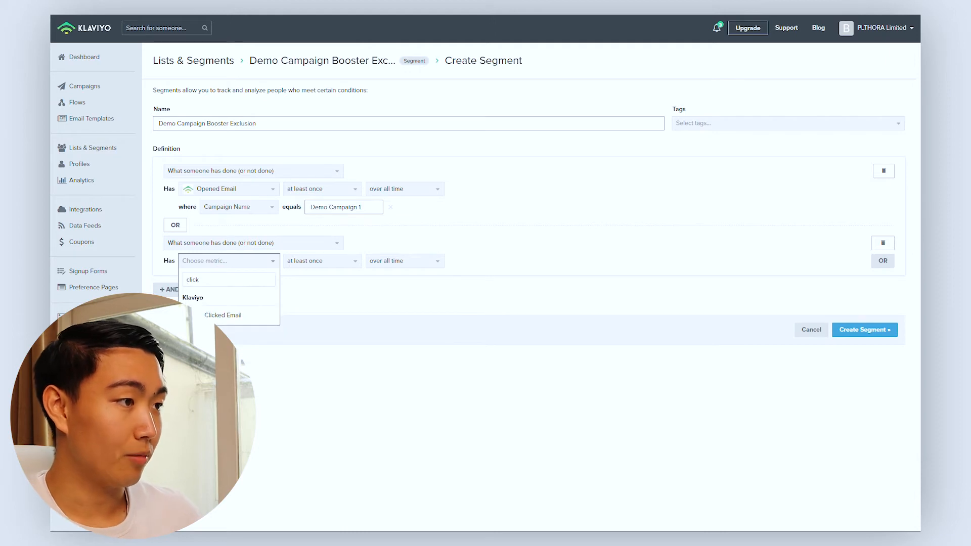
click(223, 315)
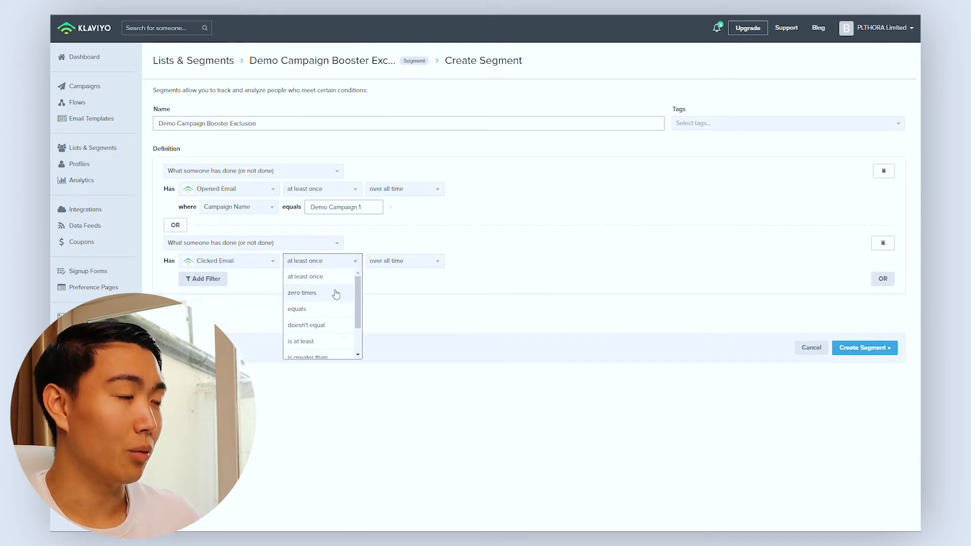
mouse_move(390, 298)
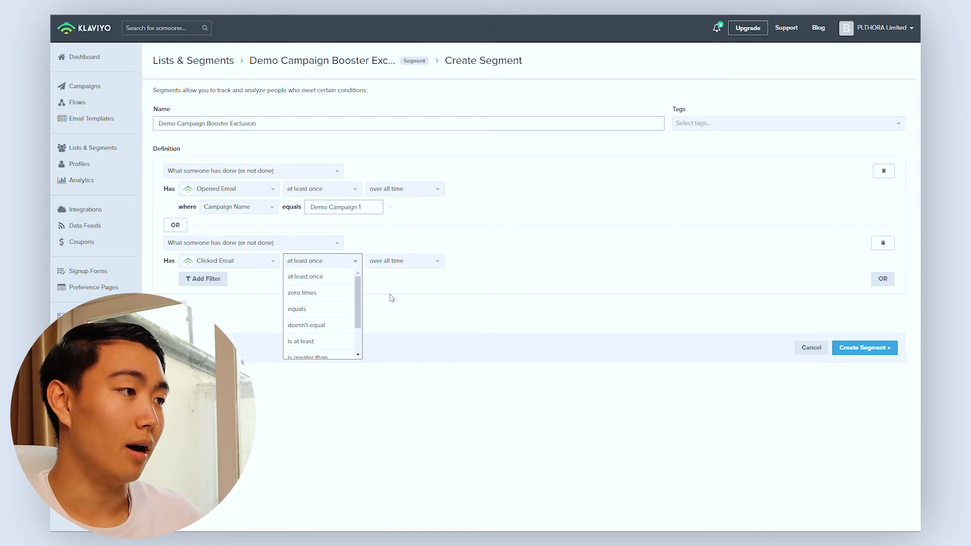
mouse_move(329, 295)
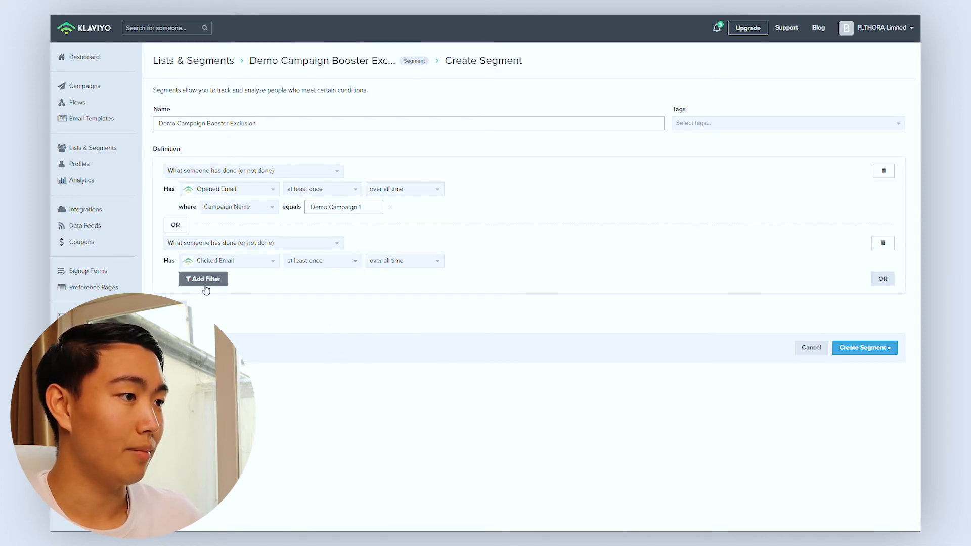
click(202, 278)
text(Campaign Name)
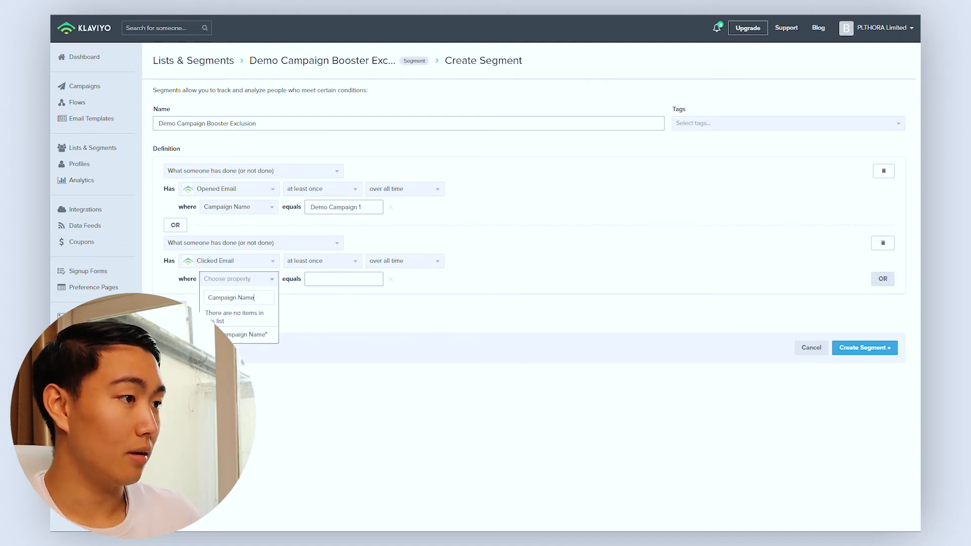
Filter clicks by Campaign Name equals 'Demo Campaign 1' and create the segment
text(demo)
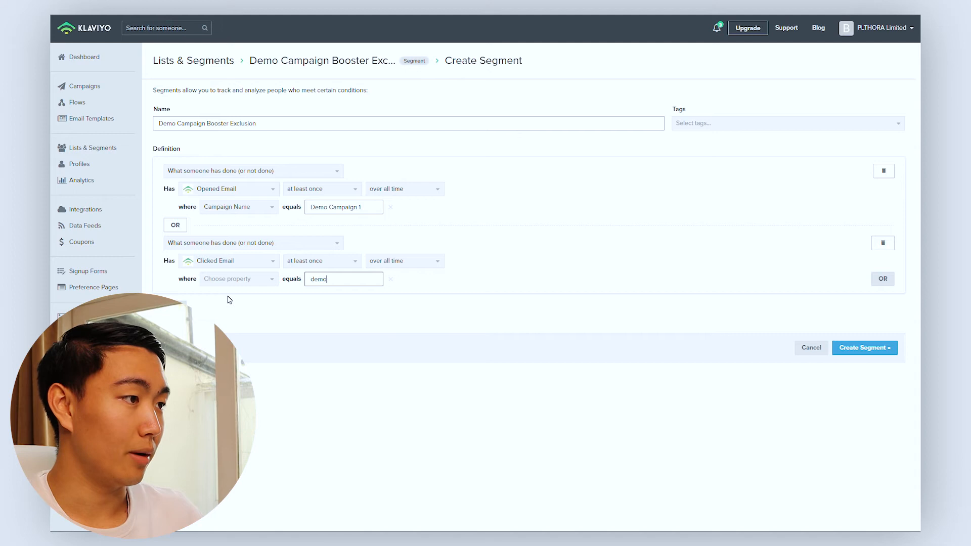
text(Demo c)
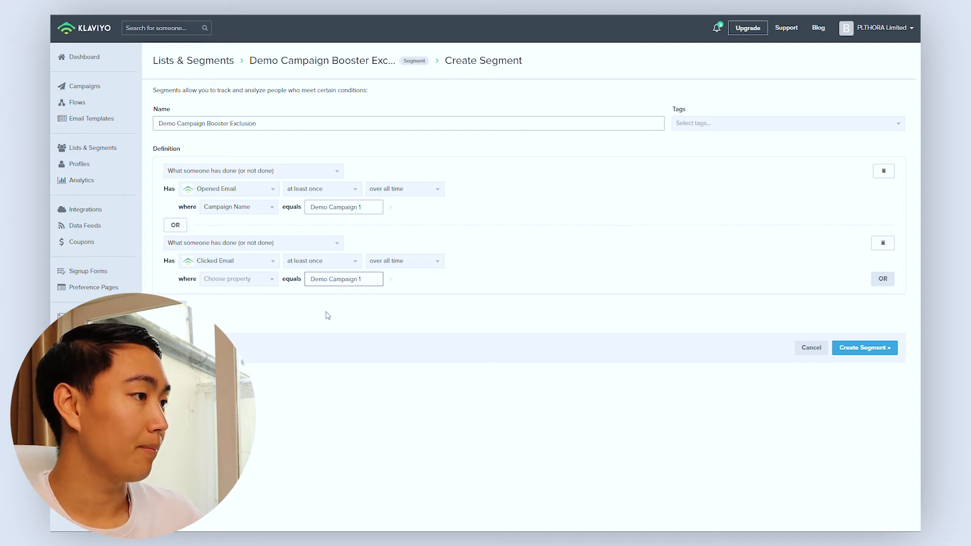
click(863, 348)
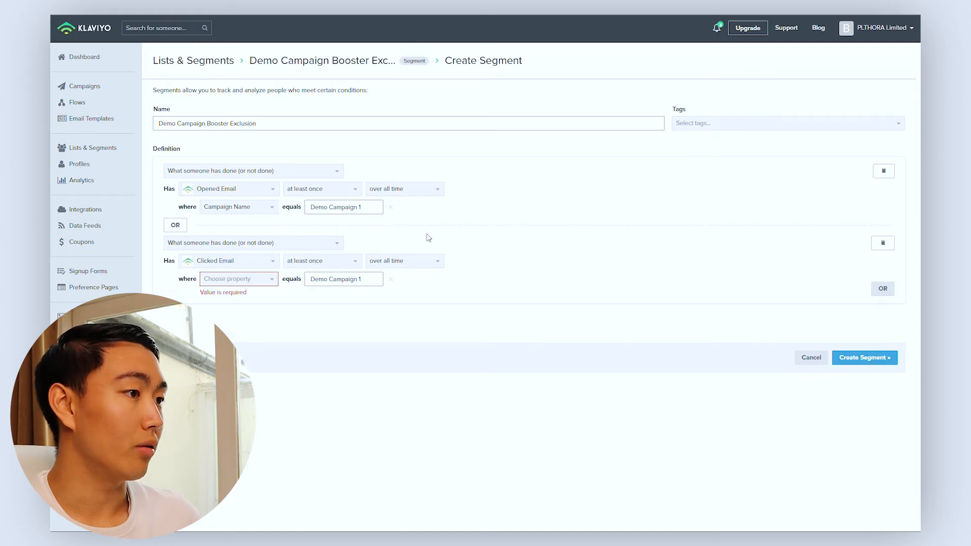
click(239, 278)
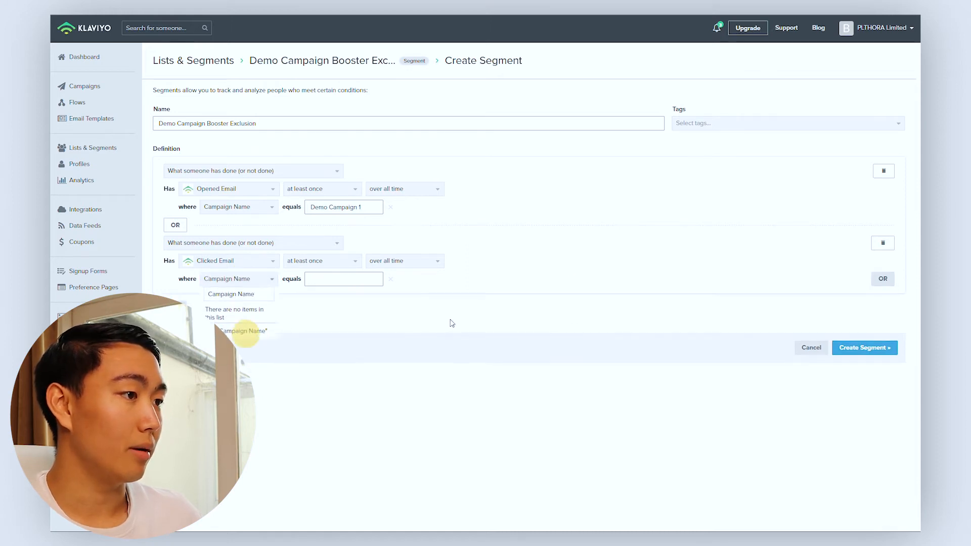
text(De)
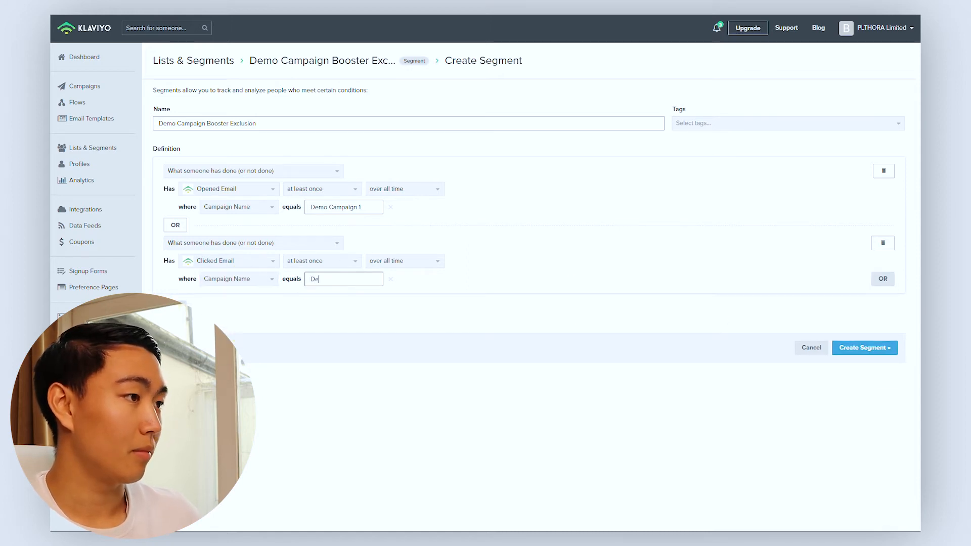
text(Demo Campaign)
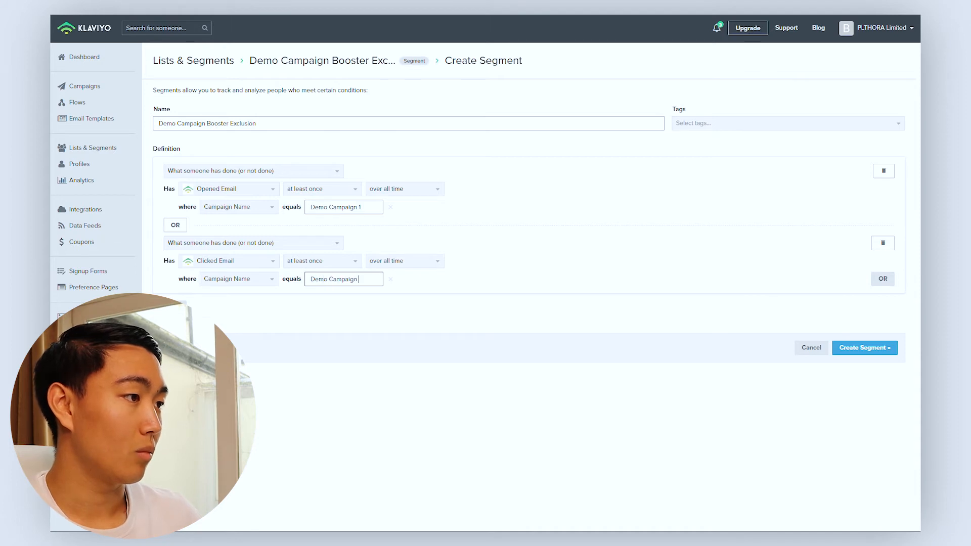
click(864, 348)
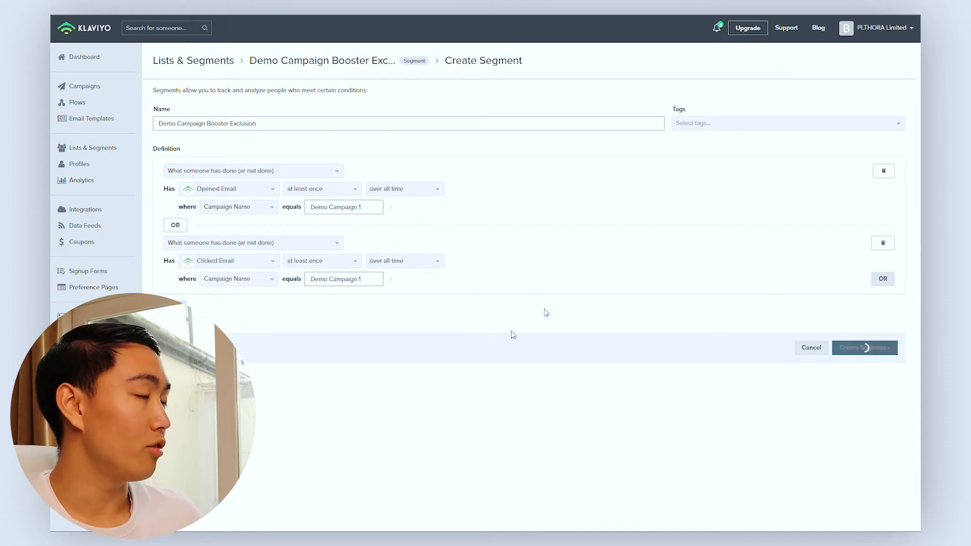
click(864, 347)
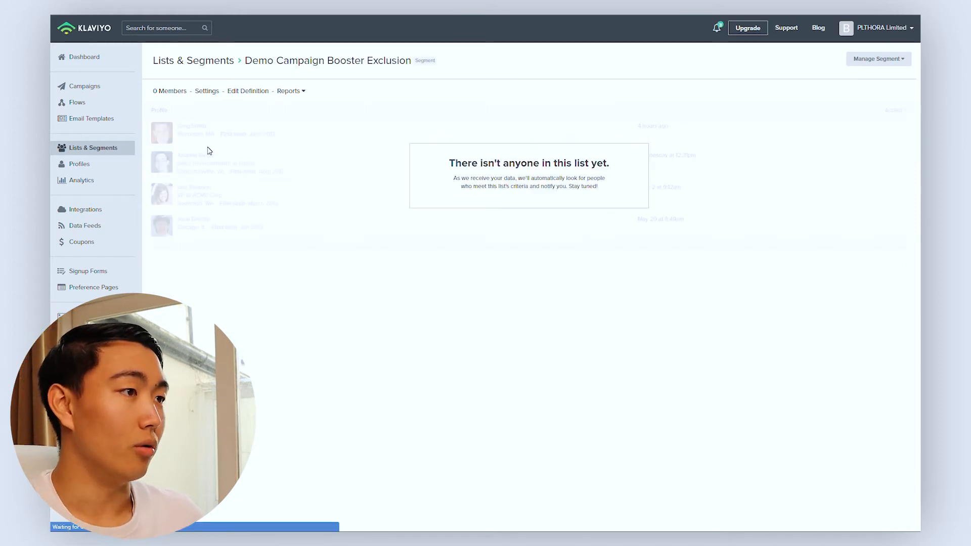
mouse_move(338, 199)
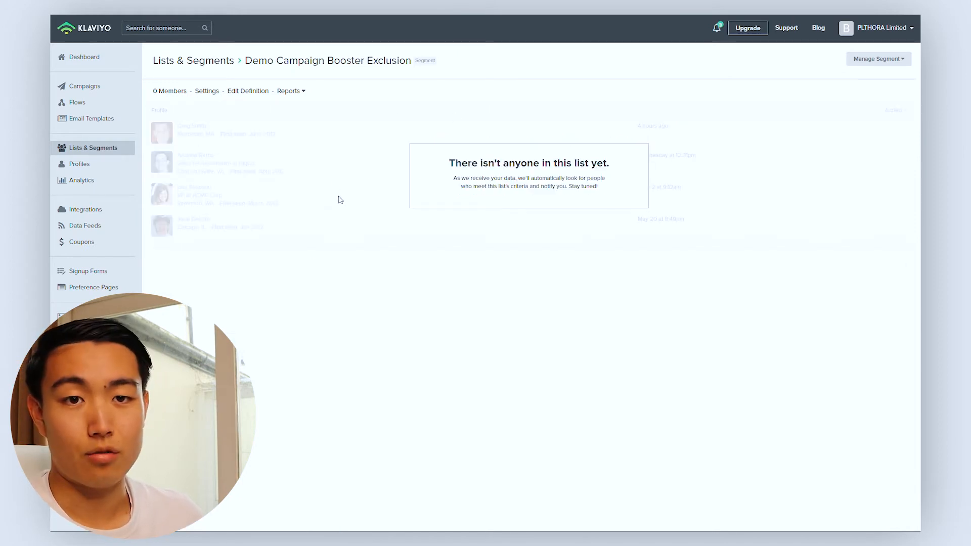
mouse_move(77, 102)
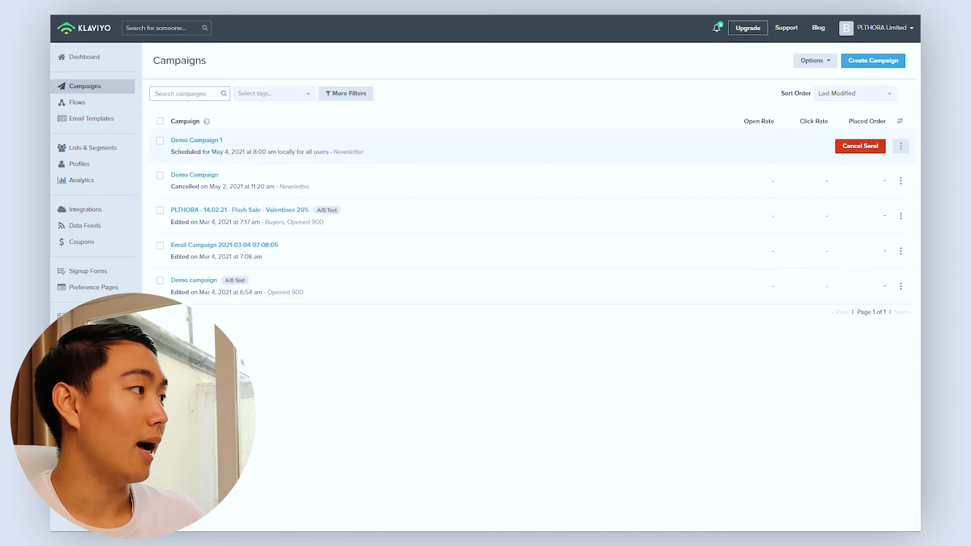
Clone Demo Campaign 1 as 'Demo Campaign 1 - Booster', keeping the Newsletter list
click(900, 146)
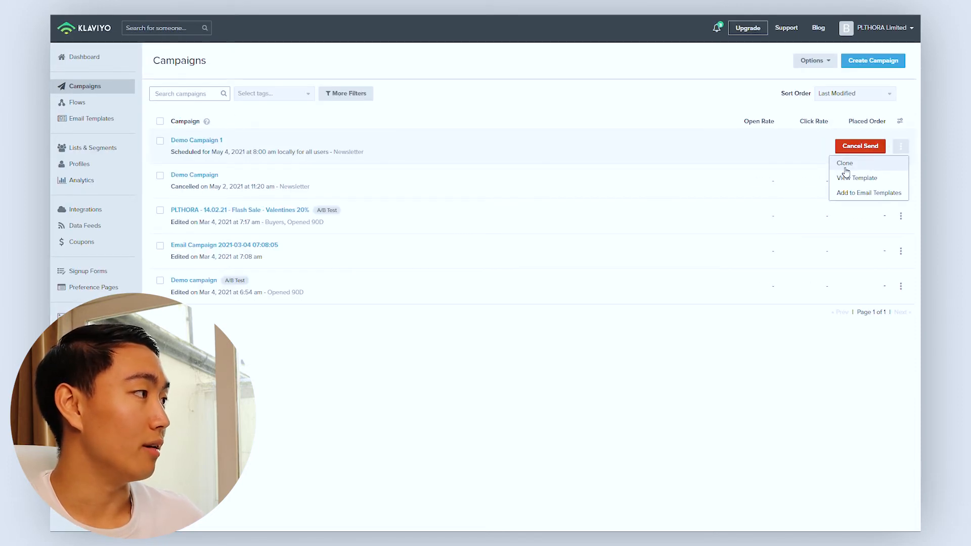
click(844, 163)
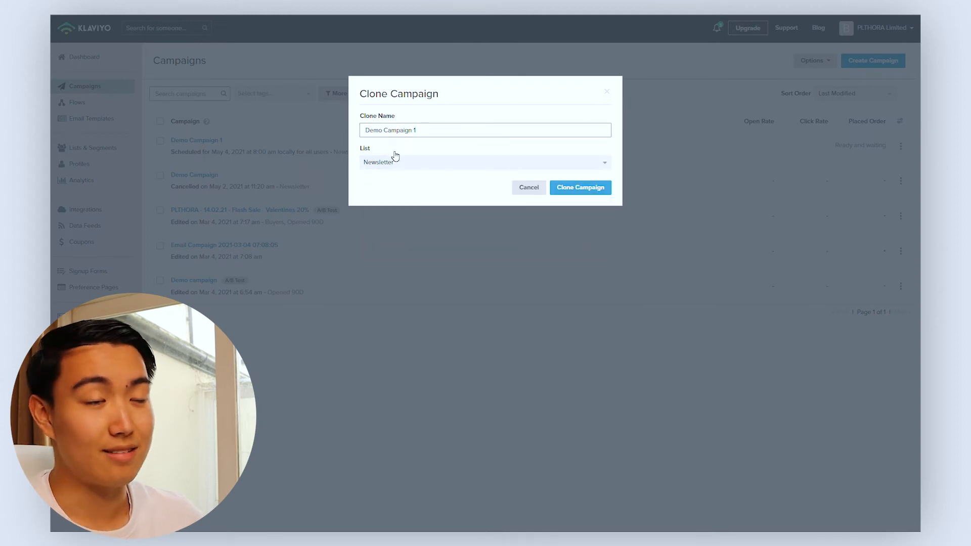
click(485, 130)
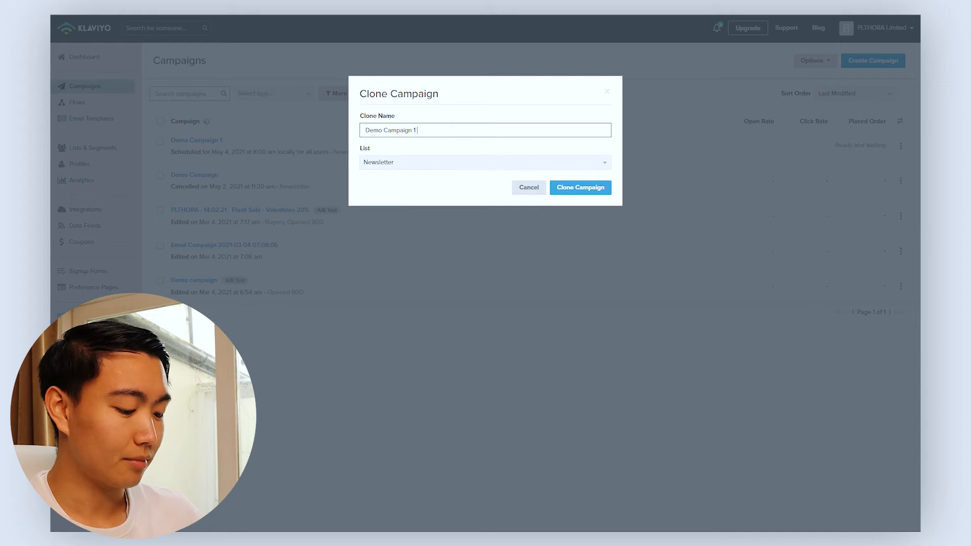
text(- Booste)
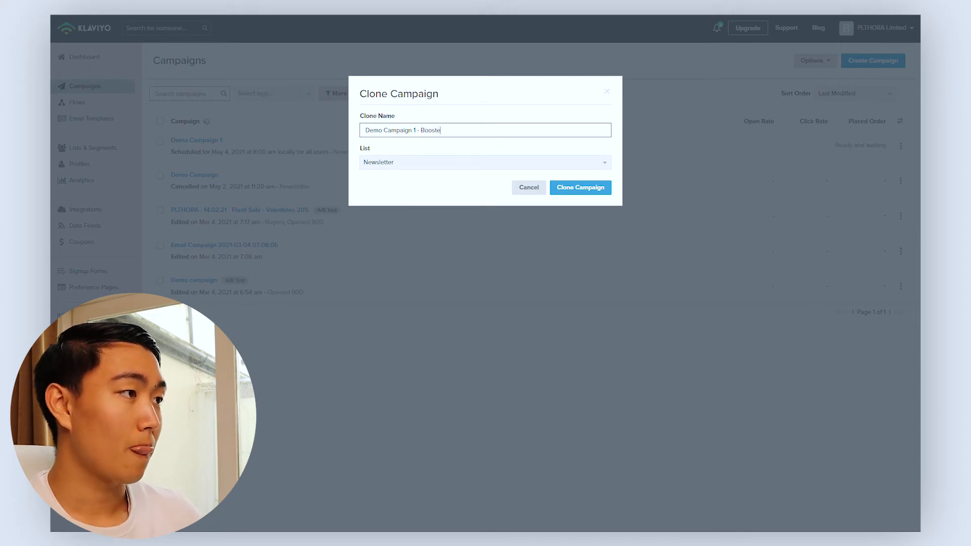
double_click(430, 130)
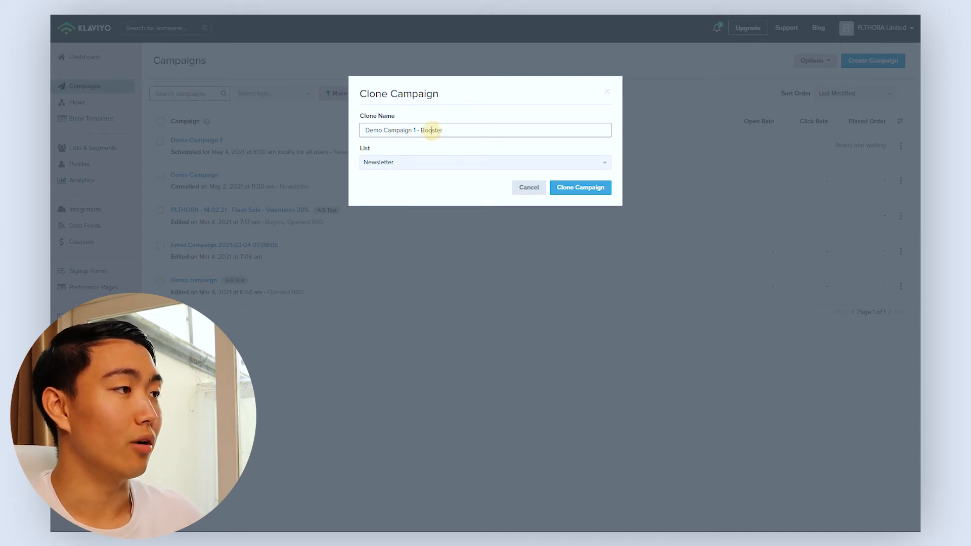
click(580, 187)
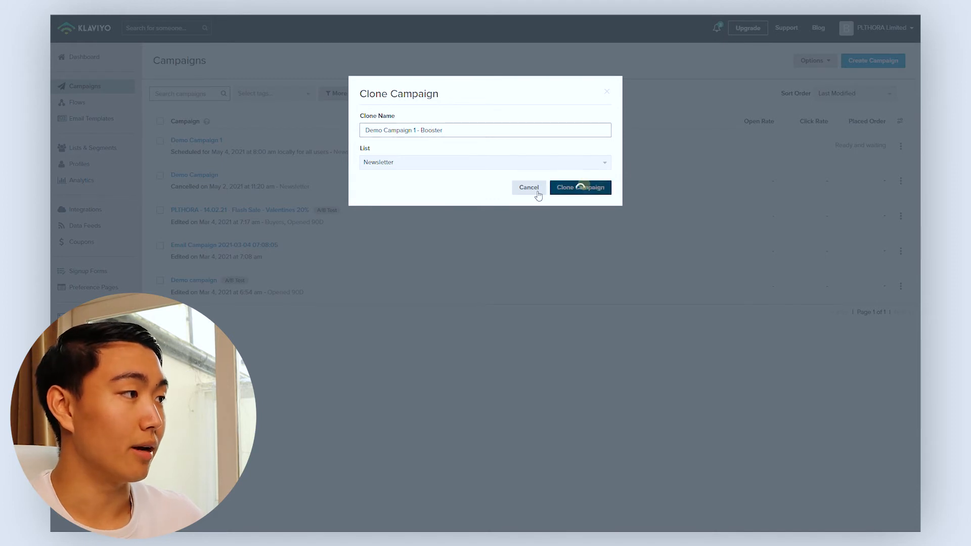
click(579, 188)
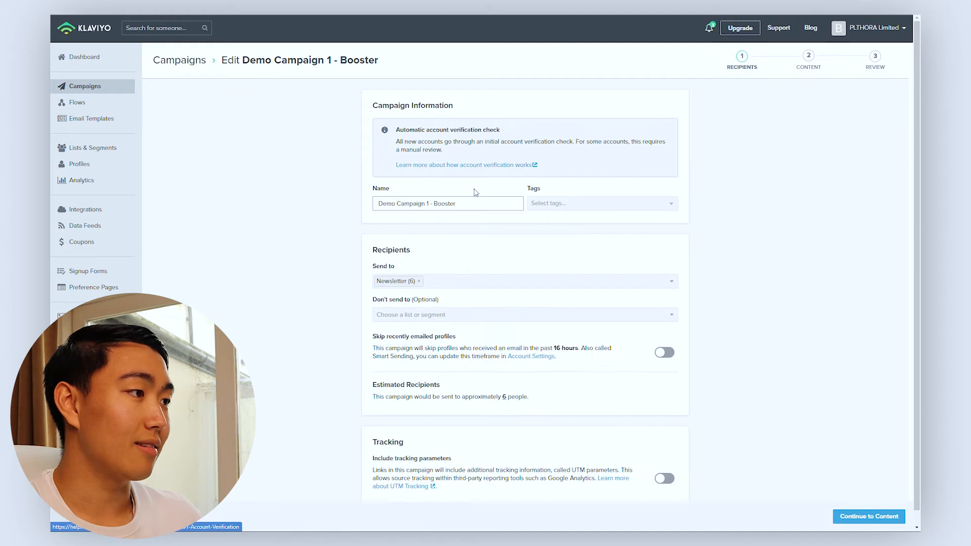
Add Demo Campaign Booster Exclusion under Don't send to, then continue to content
click(524, 314)
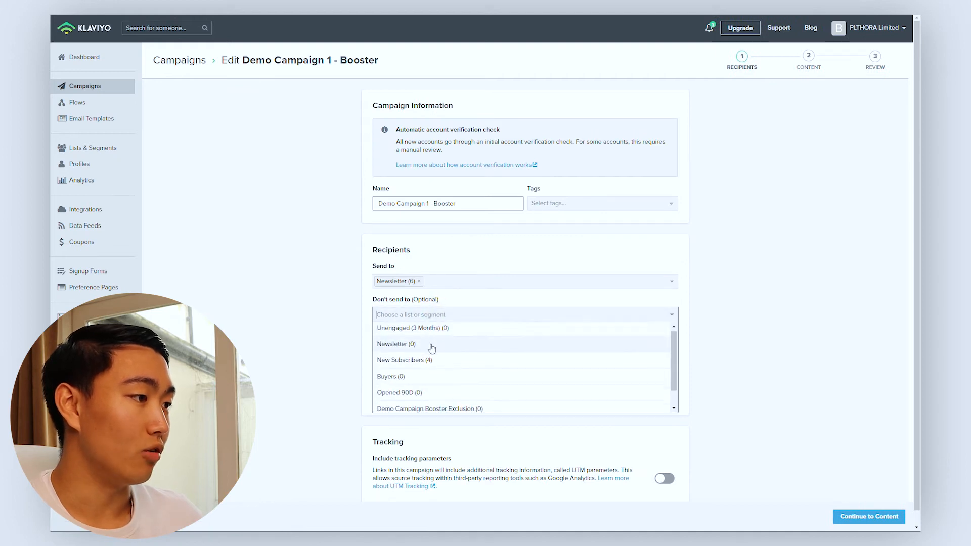
click(430, 408)
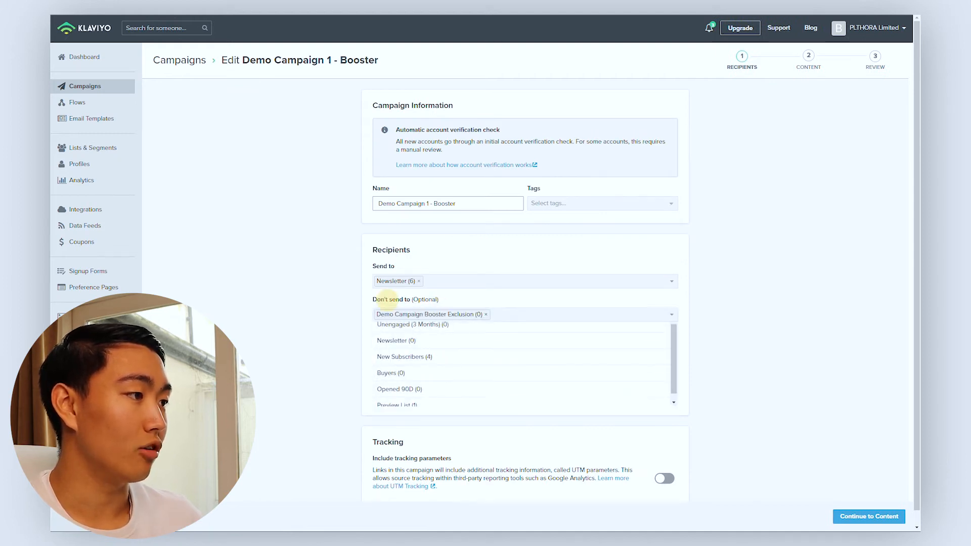
click(359, 322)
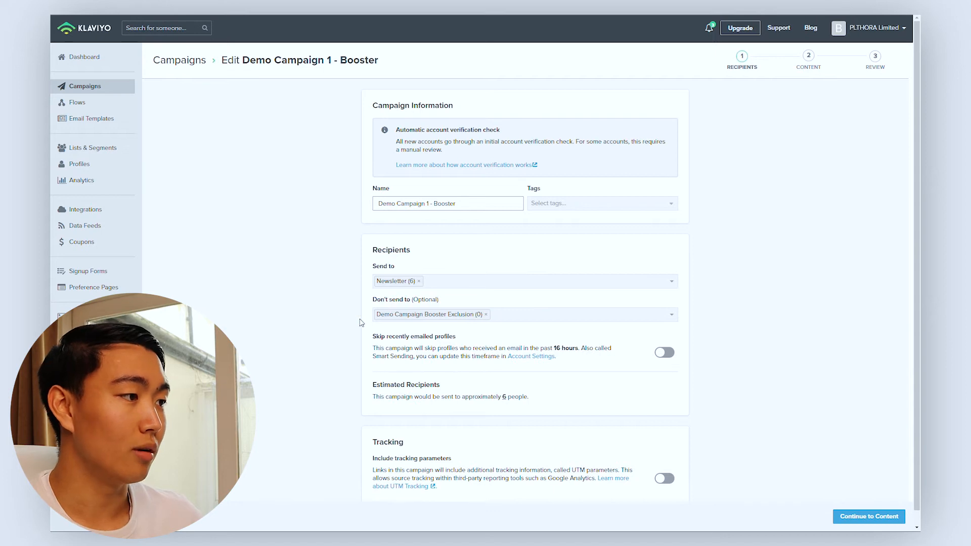
click(427, 314)
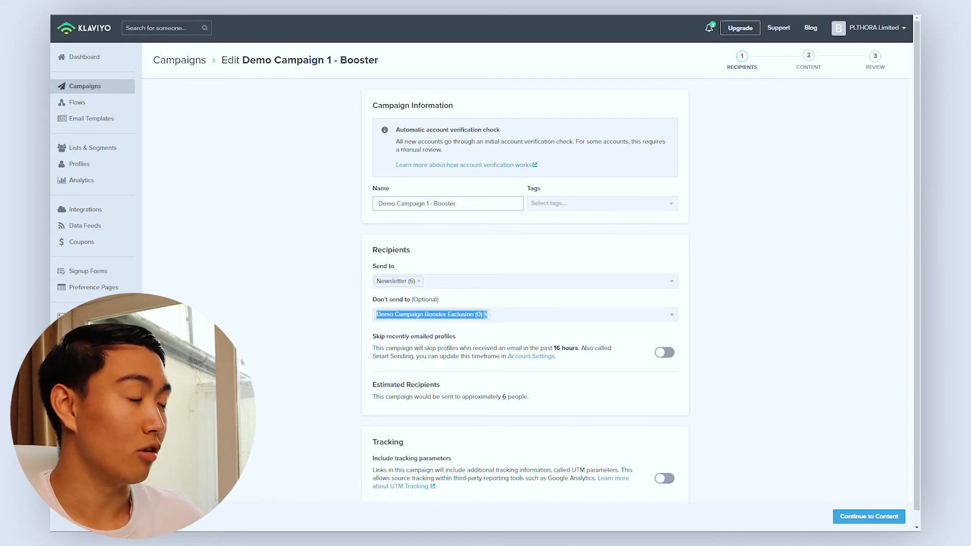
mouse_move(810, 496)
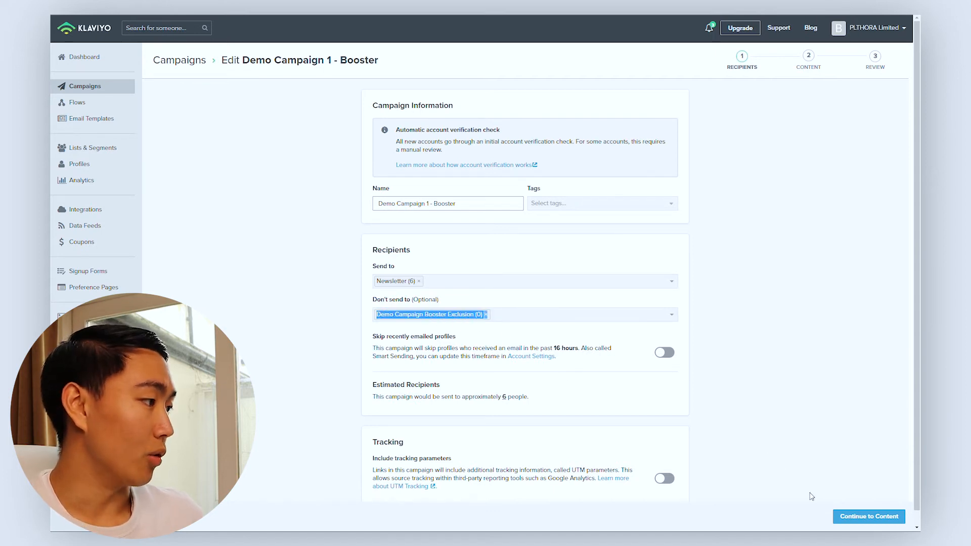
click(869, 517)
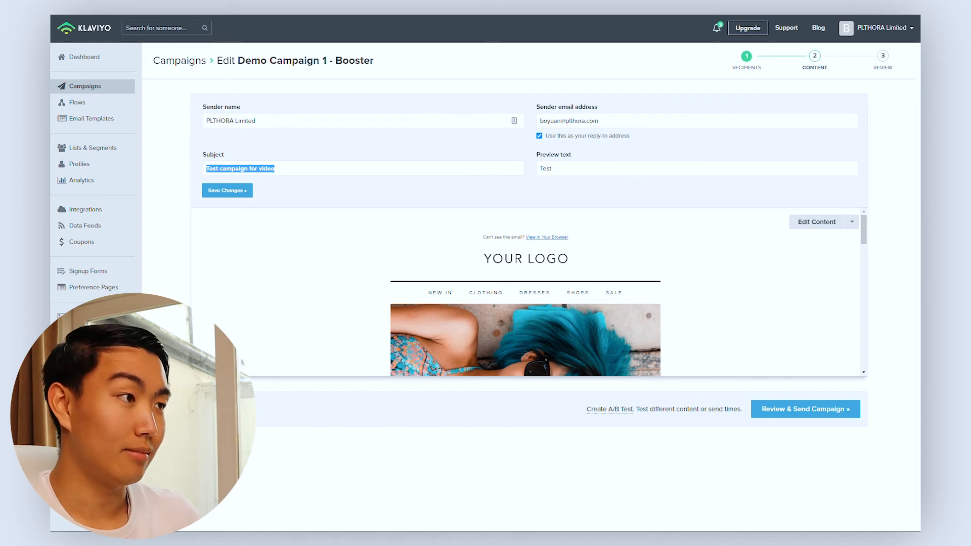
Set subject 'Flash Sale 20% OFF Hurry' and preview 'Your Code Awaits', save, and review
text(Flash S)
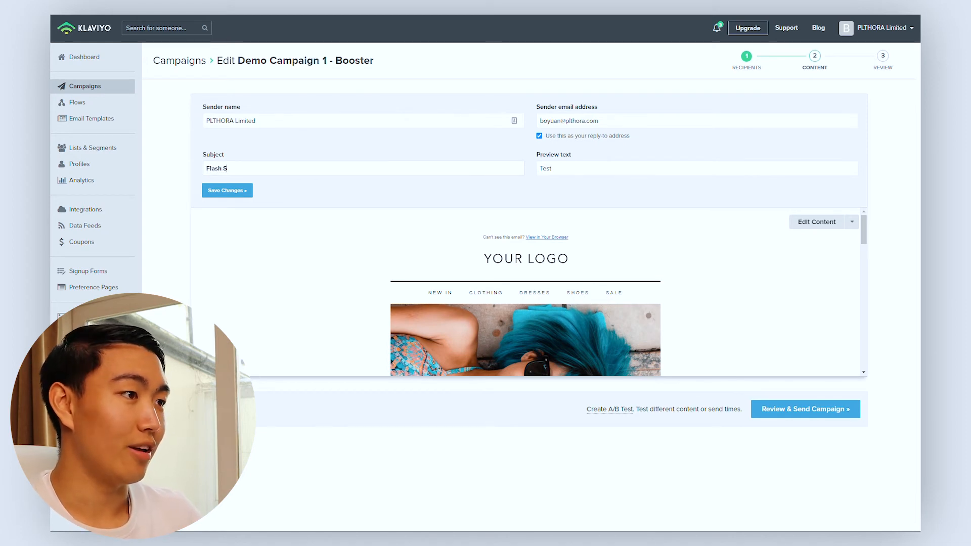
text(ae)
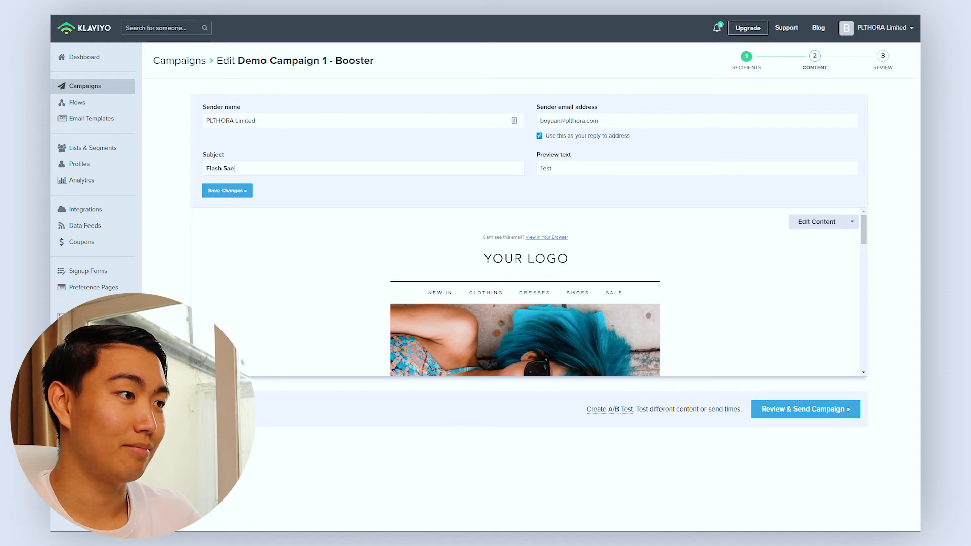
text(le)
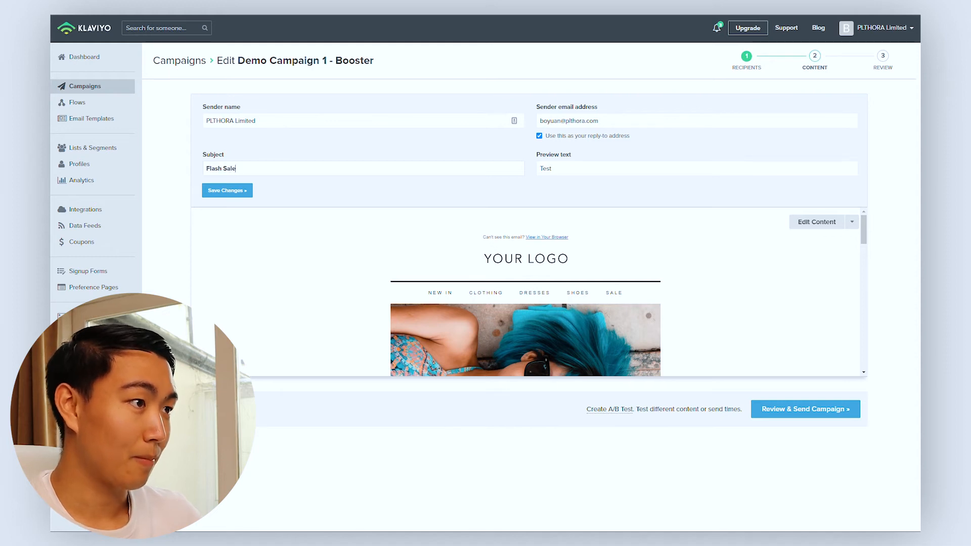
text(20% OFF H)
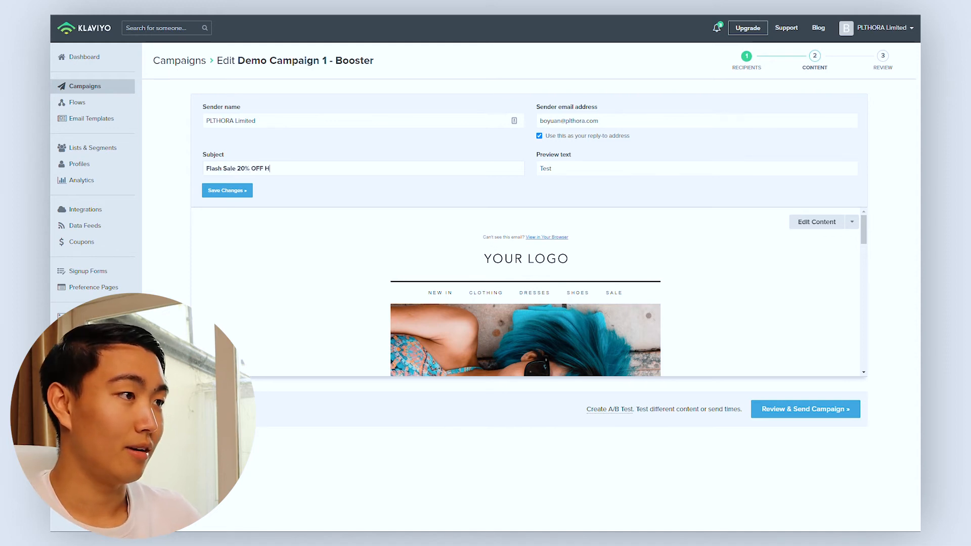
text(urry)
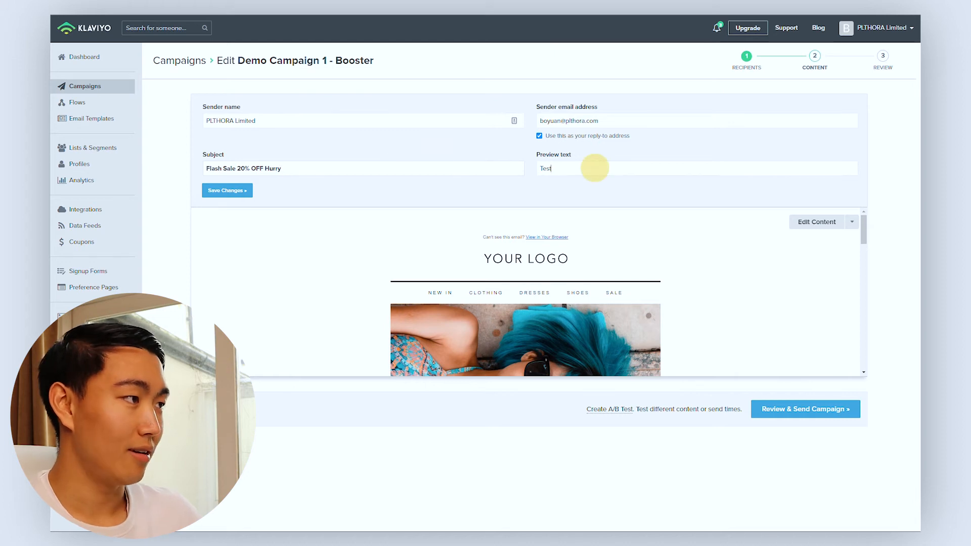
text(Your Code)
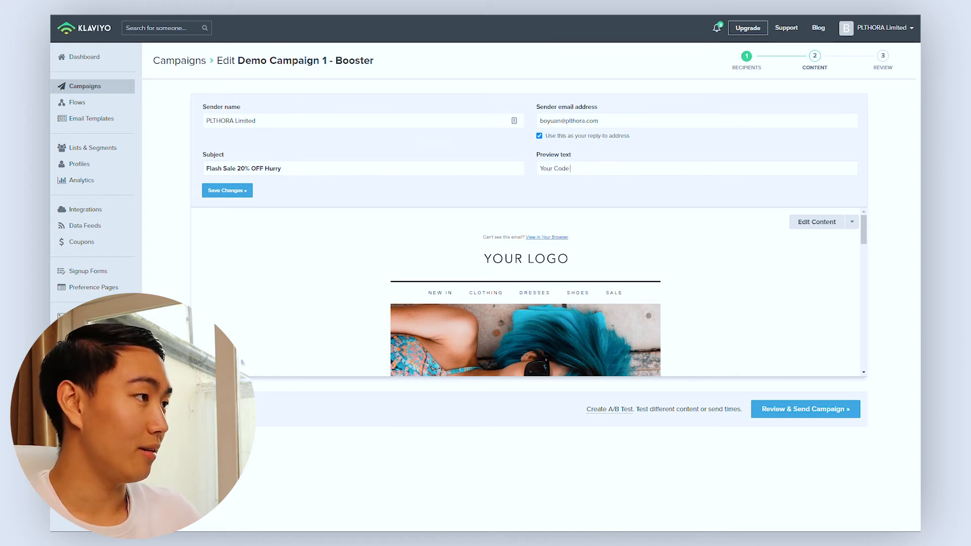
text(Awaits)
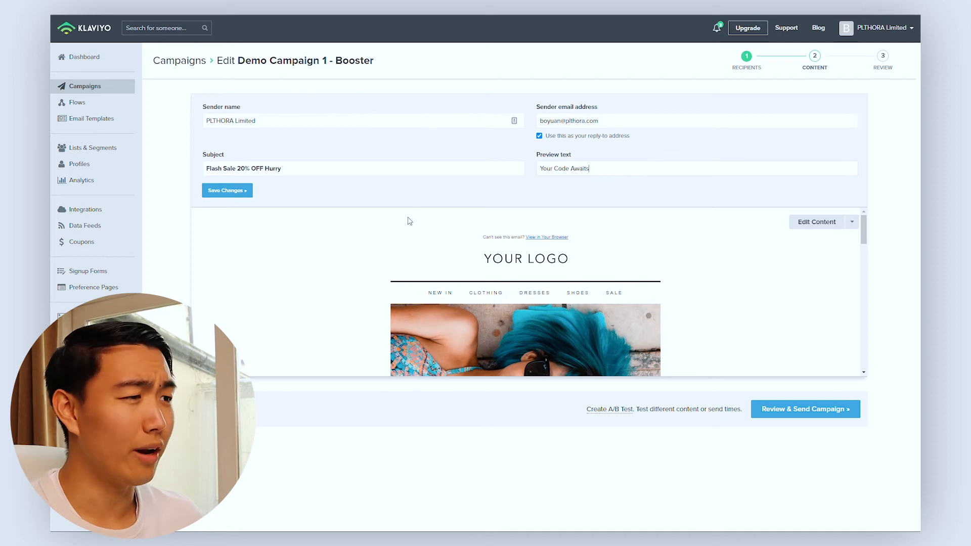
click(227, 190)
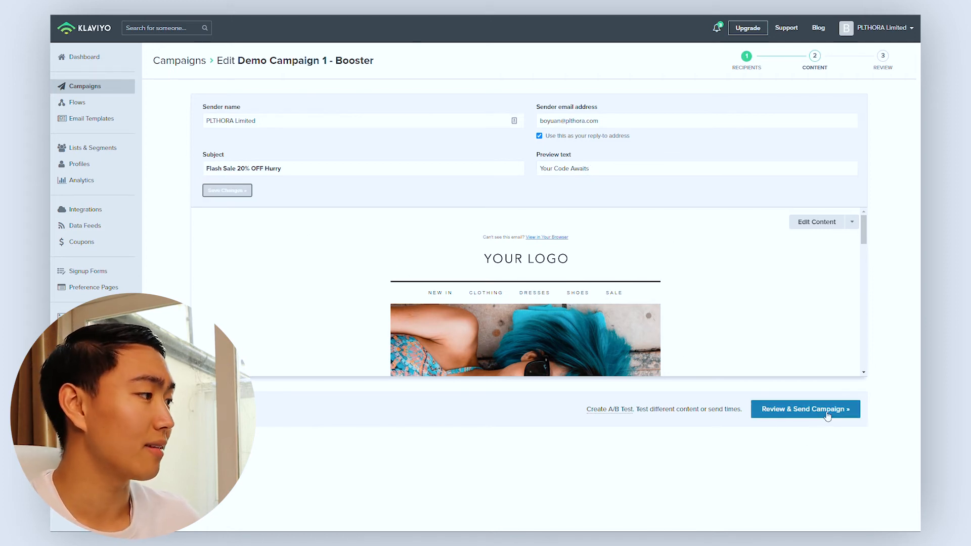
click(805, 408)
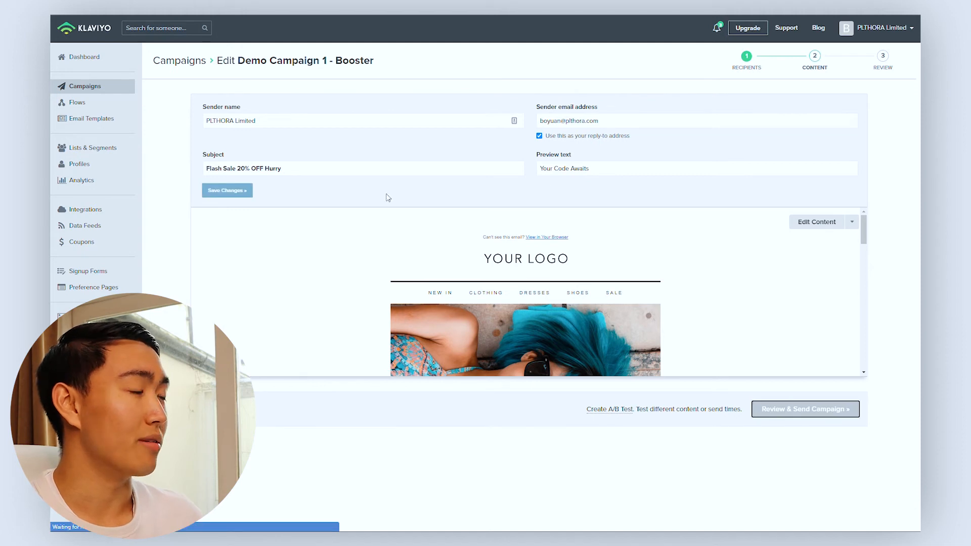
Scroll through the booster campaign's review summary
click(805, 408)
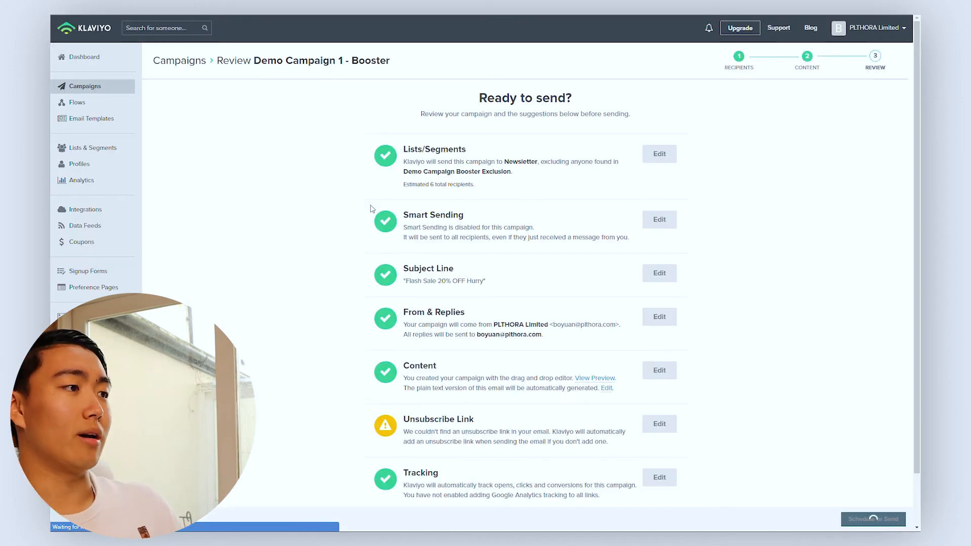
scroll(down, 3)
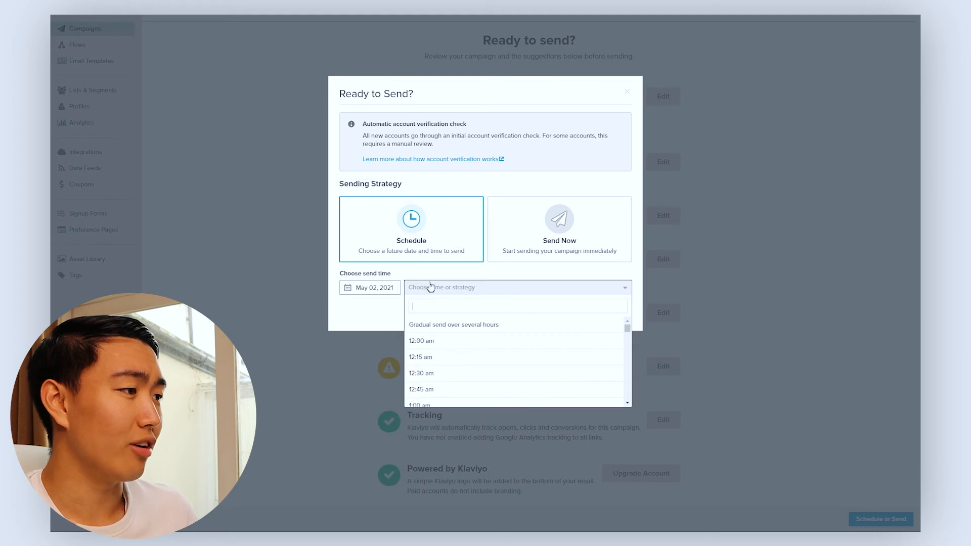
Schedule the booster campaign for May 05, 2021 at 5:30 pm, recipient's local timezone
scroll(down, 3)
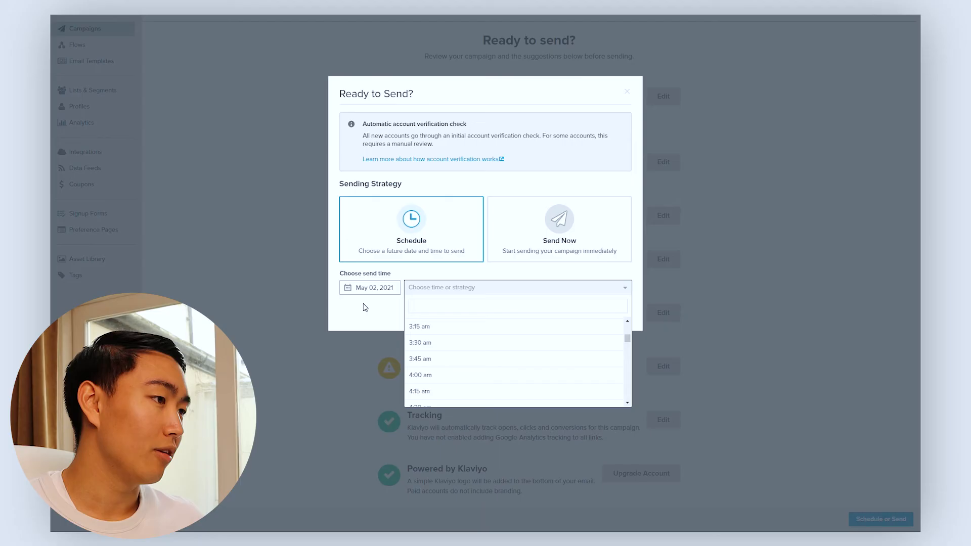
click(369, 287)
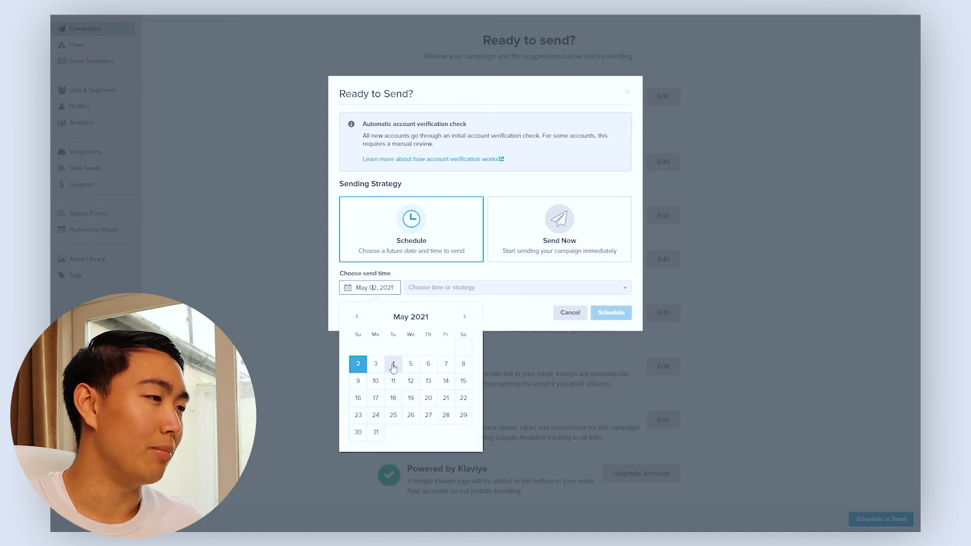
mouse_move(408, 367)
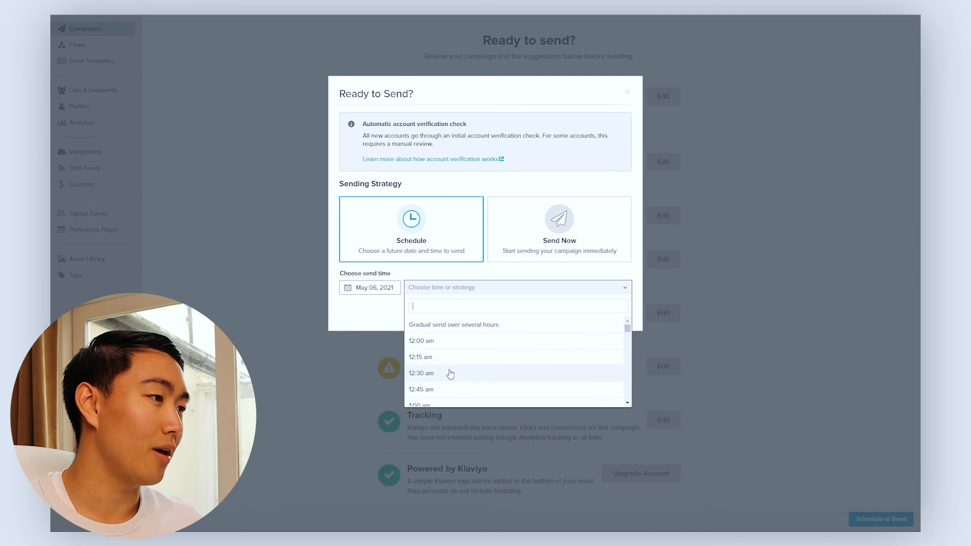
scroll(down, 3)
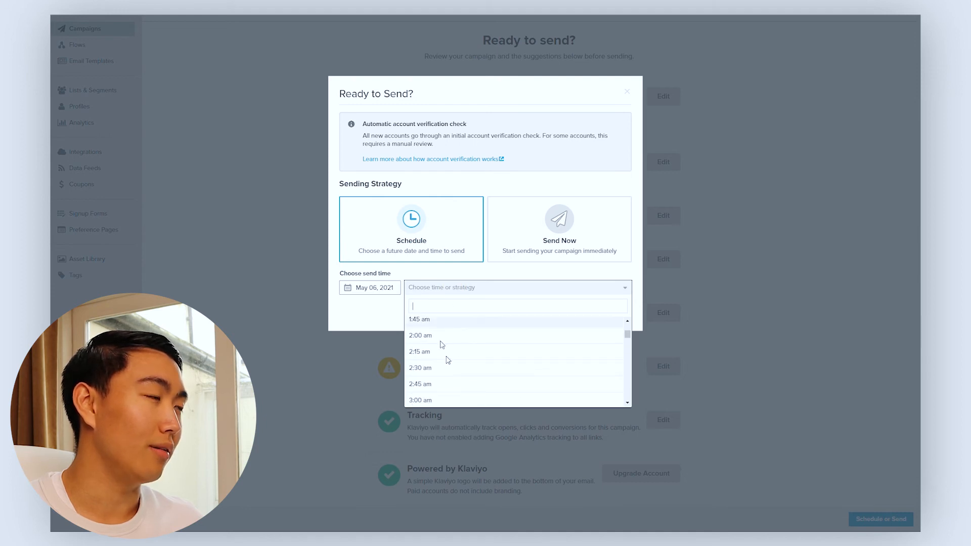
scroll(down, 3)
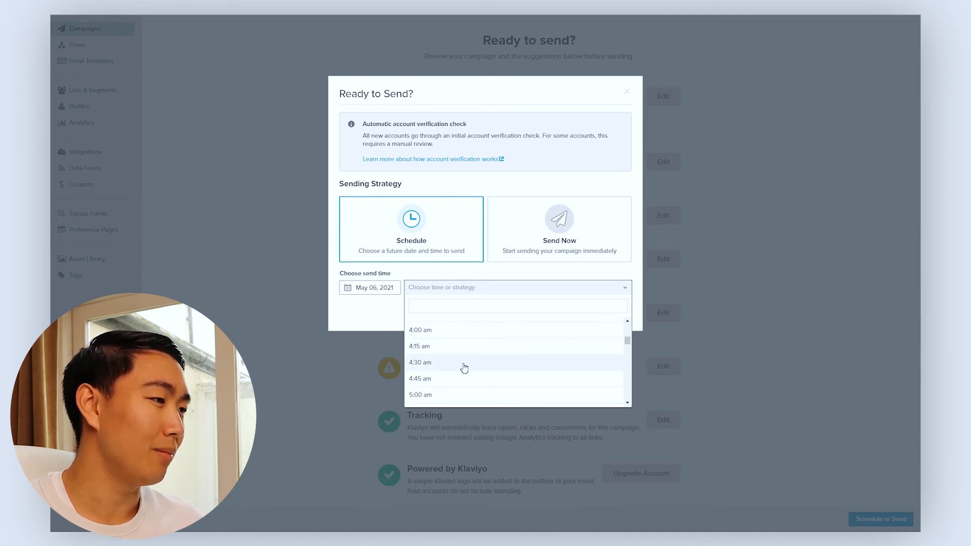
scroll(down, 3)
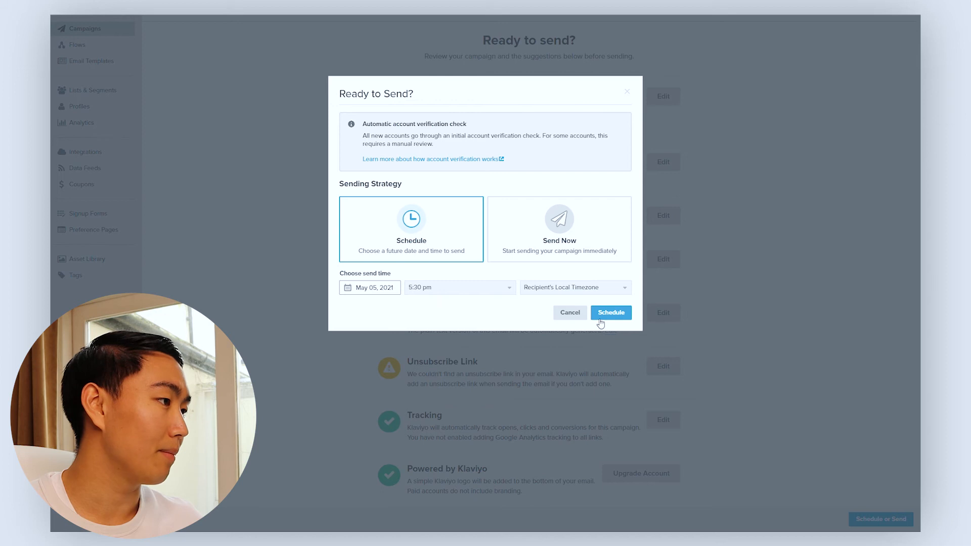
mouse_move(471, 267)
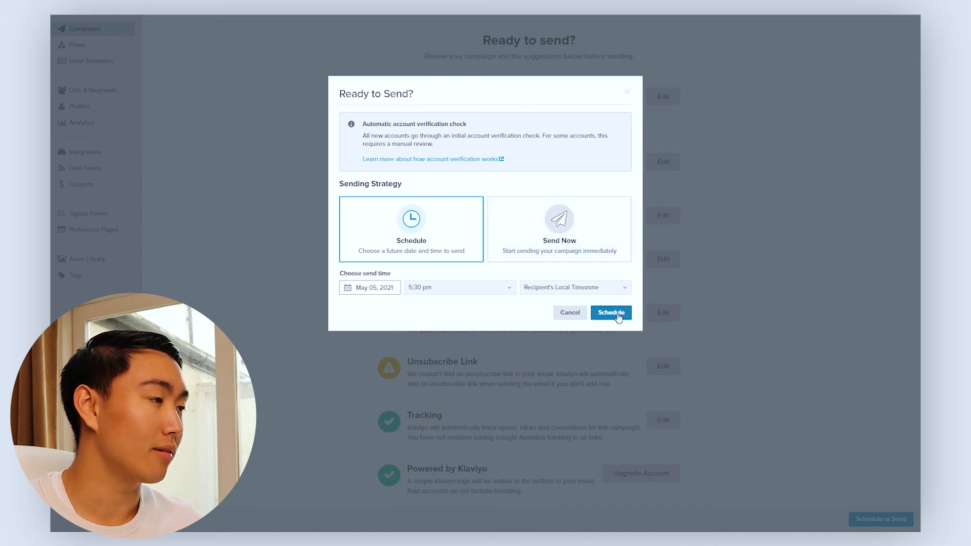
click(610, 312)
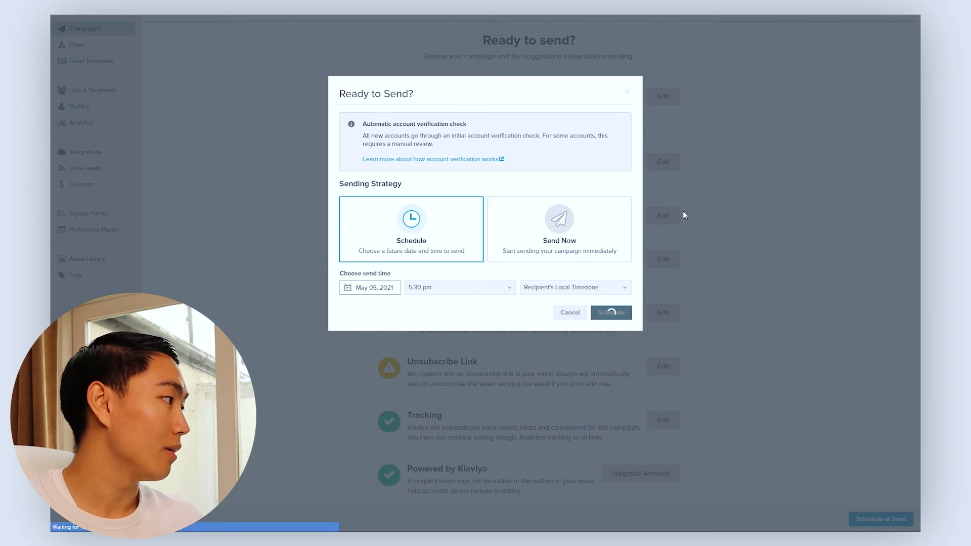